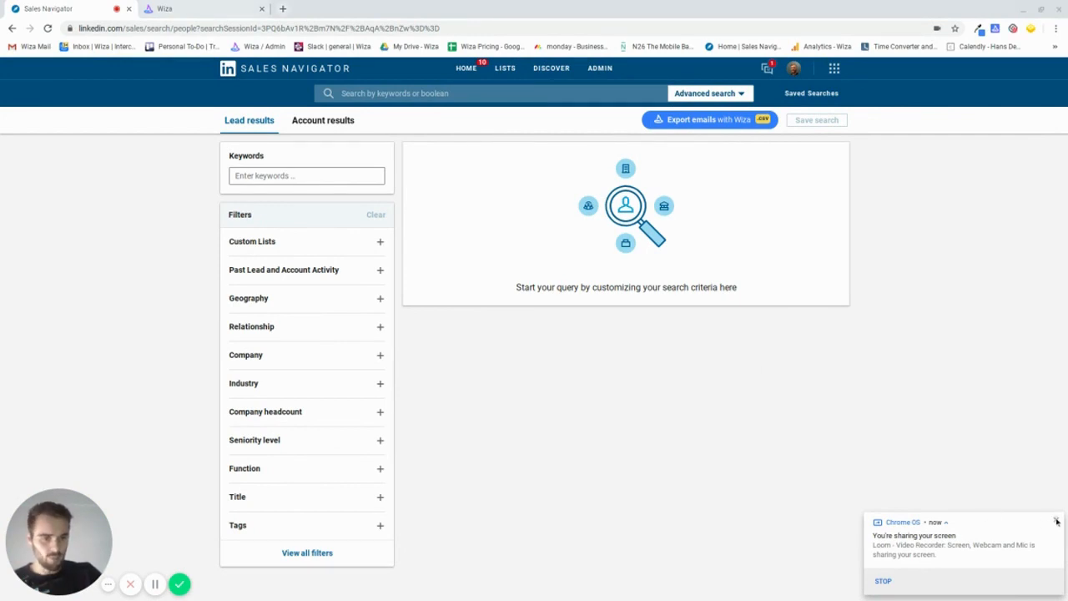
Switch to account results and filter companies to those using PHP technology
{"action": "left_click", "coordinate": [1054, 518]}
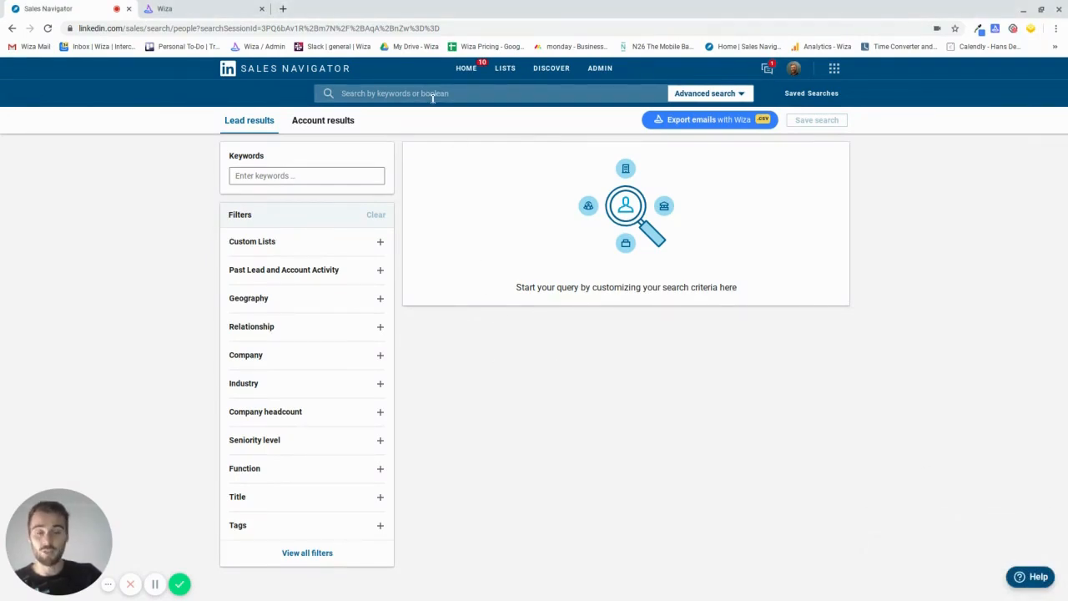
{"action": "left_click", "coordinate": [476, 93]}
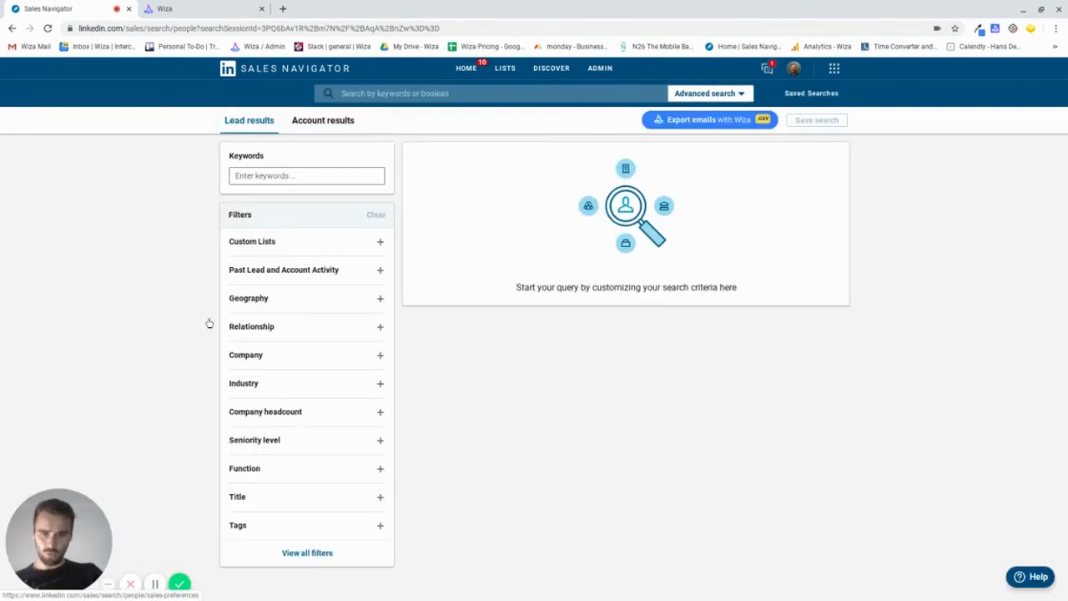
{"action": "left_click", "coordinate": [323, 119]}
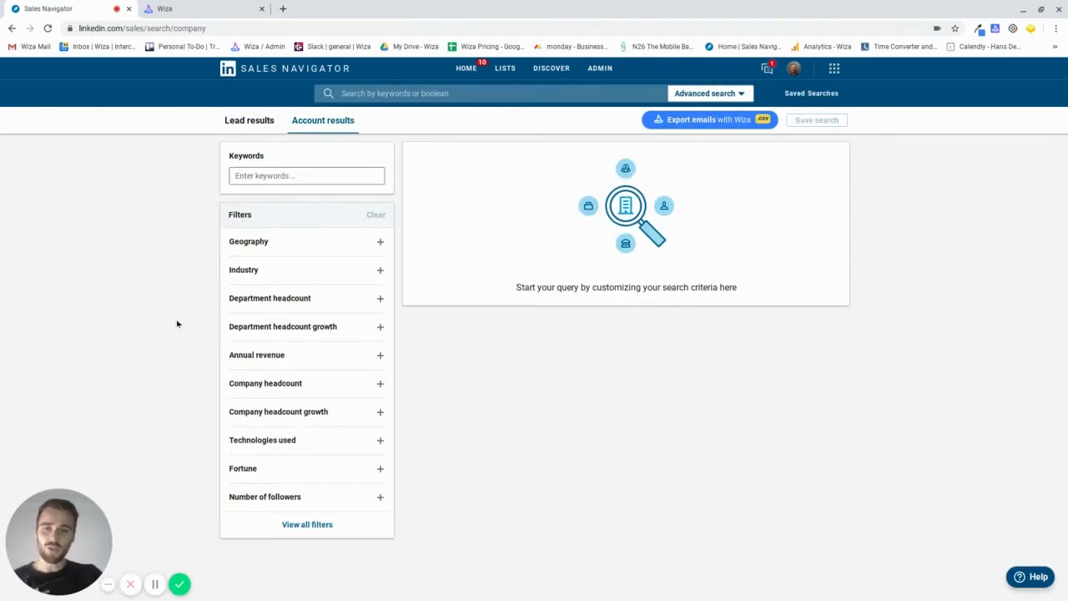
{"action": "mouse_move", "coordinate": [176, 298]}
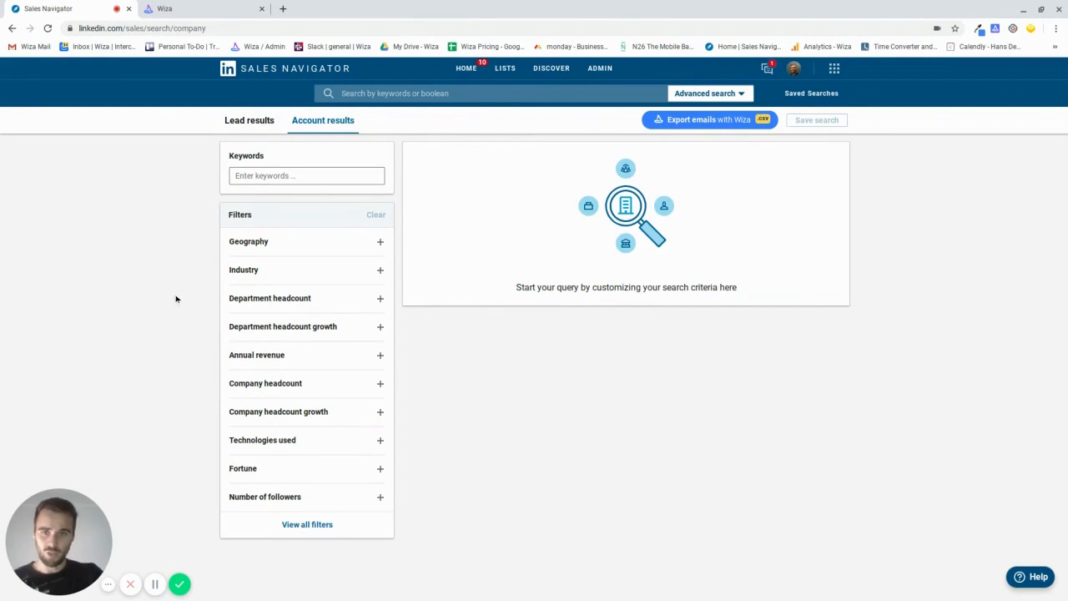
{"action": "mouse_move", "coordinate": [235, 468]}
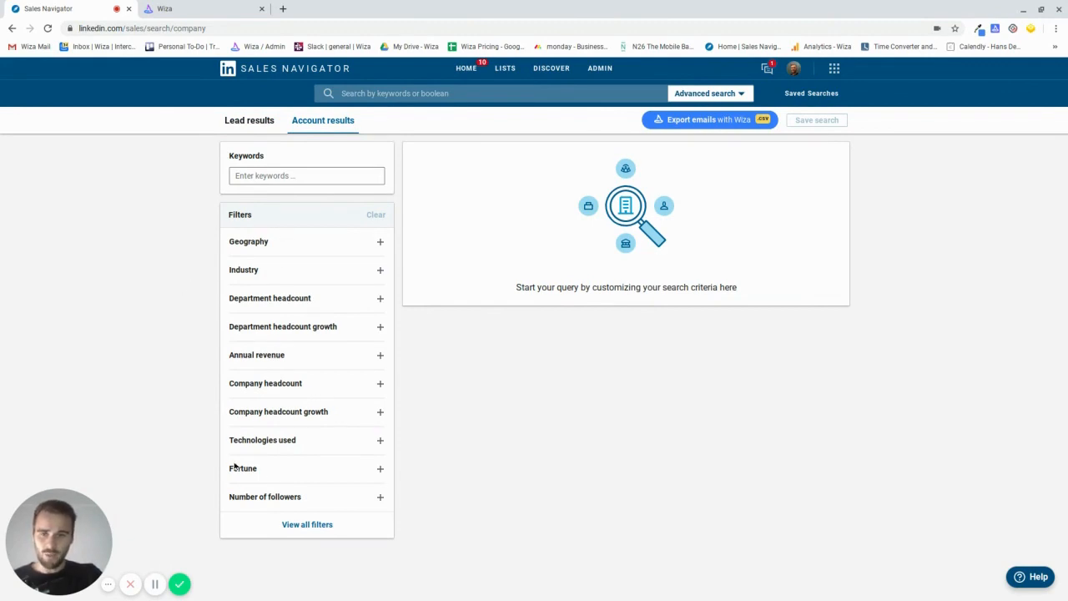
{"action": "mouse_move", "coordinate": [320, 398]}
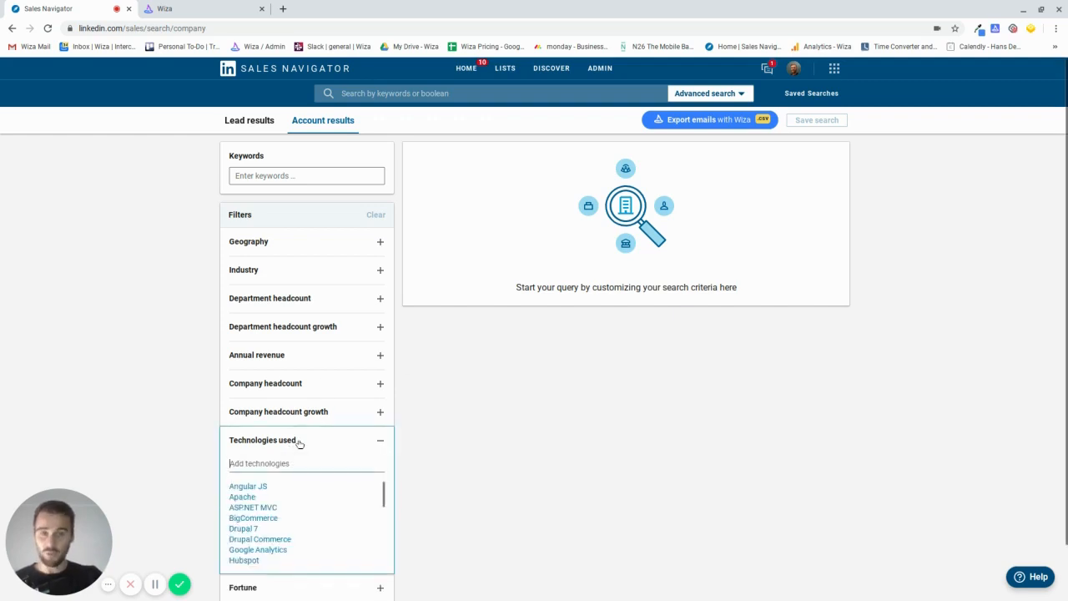
{"action": "mouse_move", "coordinate": [210, 482]}
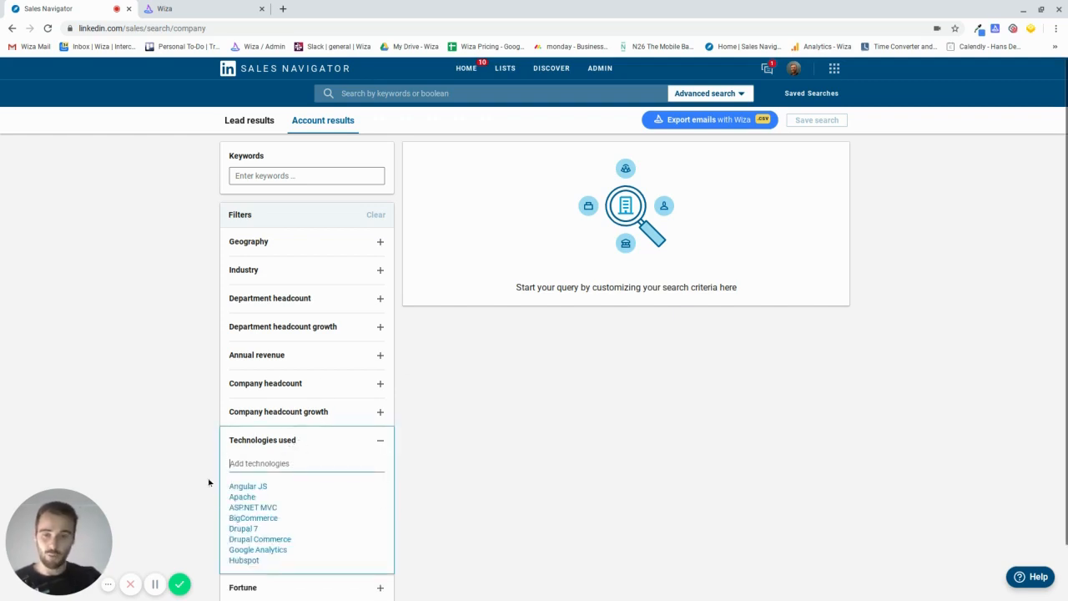
{"action": "mouse_move", "coordinate": [269, 446]}
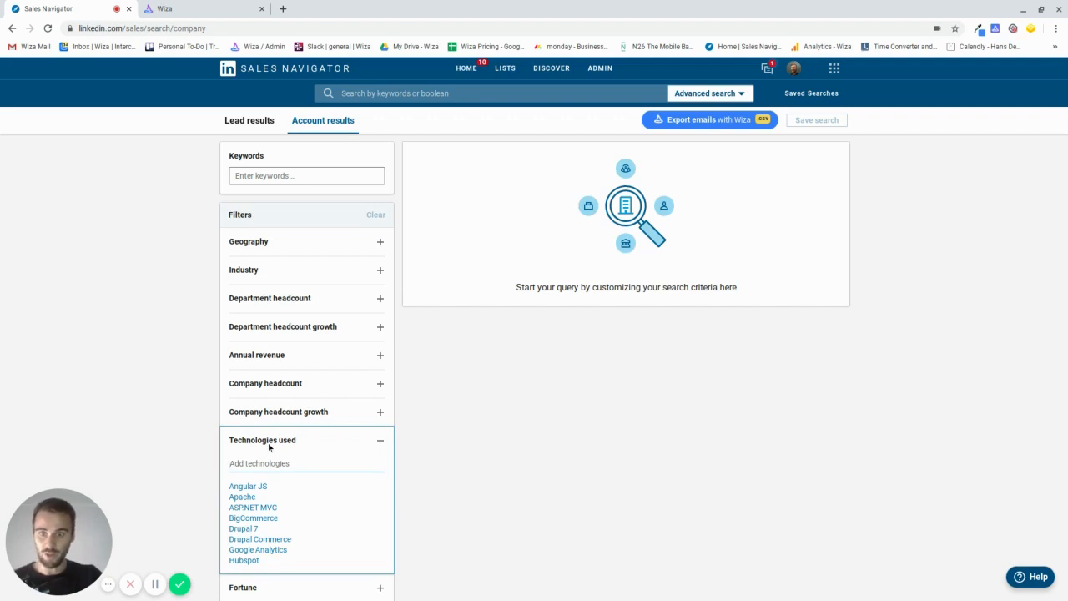
{"action": "left_click", "coordinate": [306, 463]}
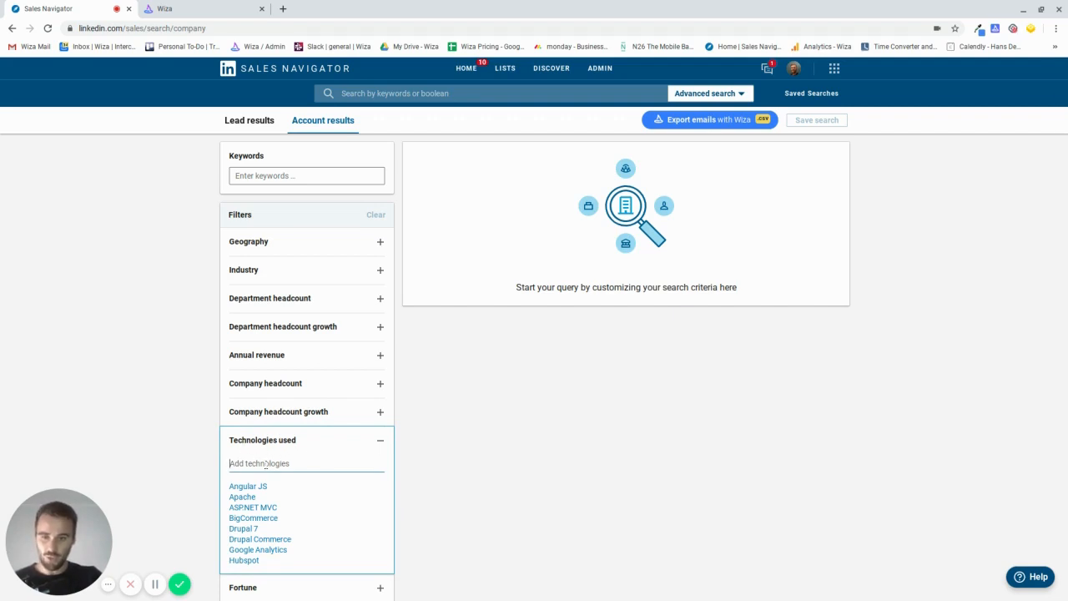
{"action": "scroll", "scroll_direction": "down", "scroll_amount": 3}
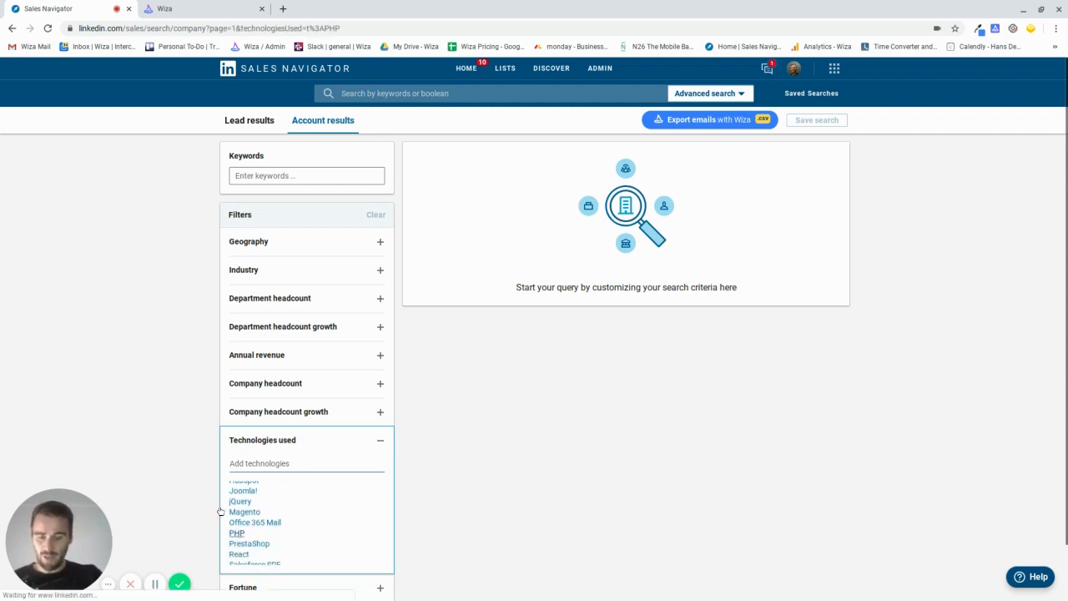
{"action": "left_click", "coordinate": [236, 532]}
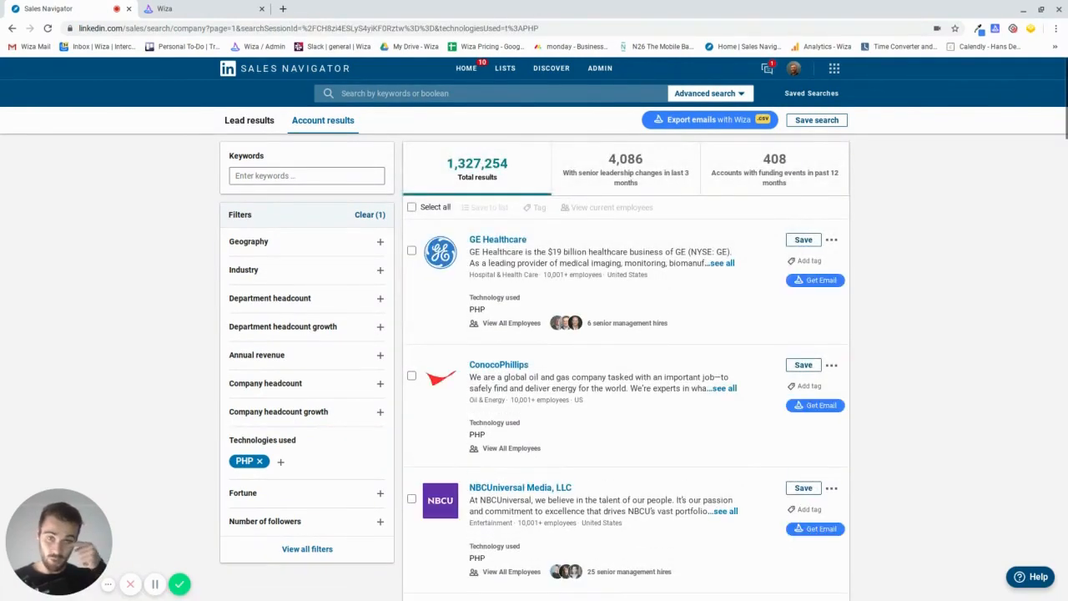
{"action": "mouse_move", "coordinate": [271, 243]}
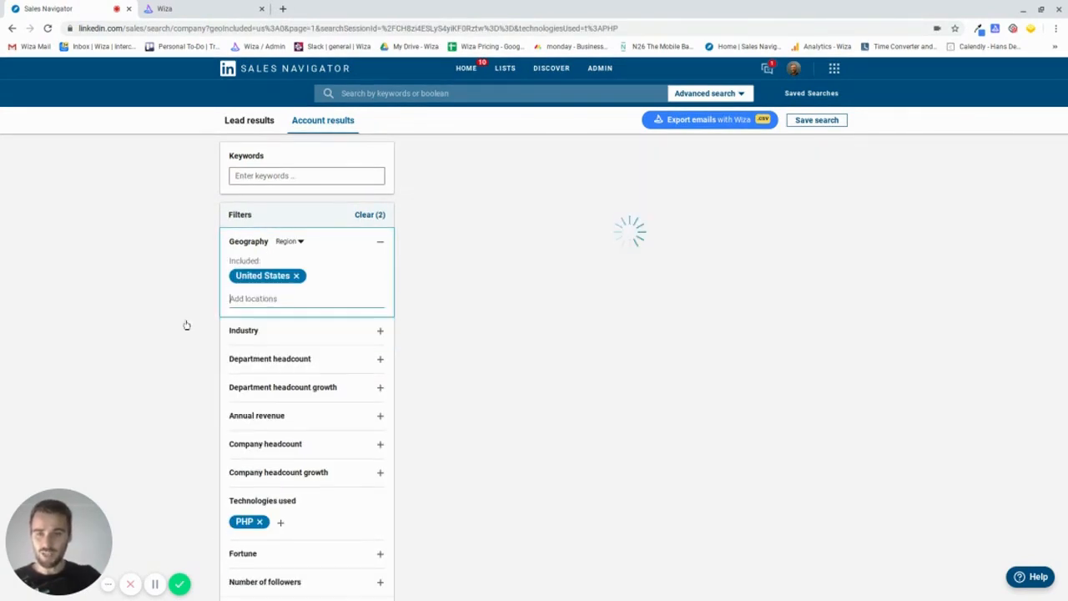
Add the United States location and 51-200 and 11-50 employee headcount filters
{"action": "left_click", "coordinate": [379, 241]}
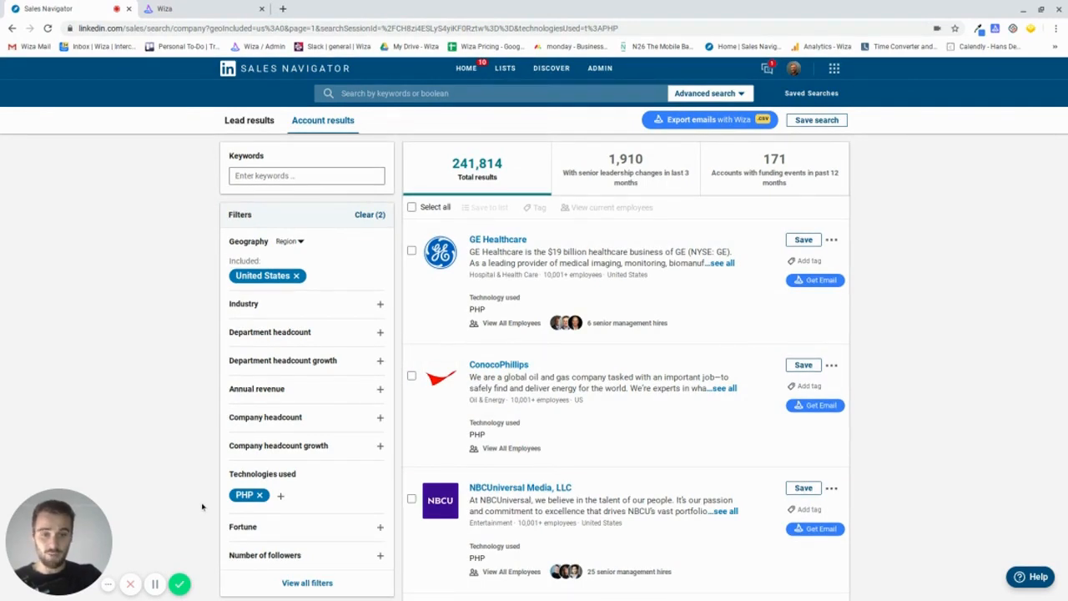
{"action": "mouse_move", "coordinate": [193, 432]}
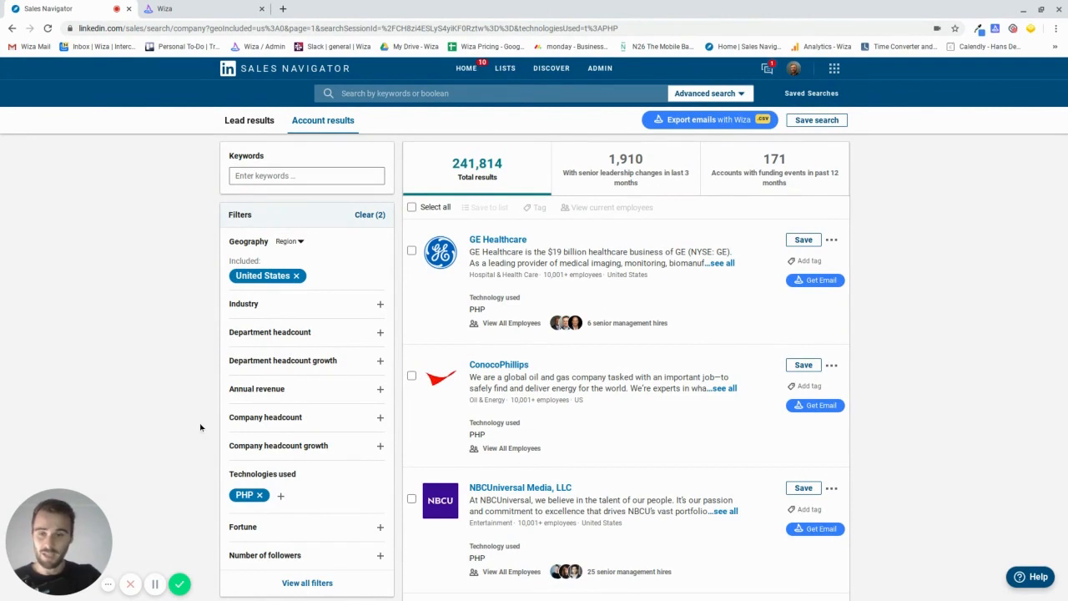
{"action": "mouse_move", "coordinate": [211, 422]}
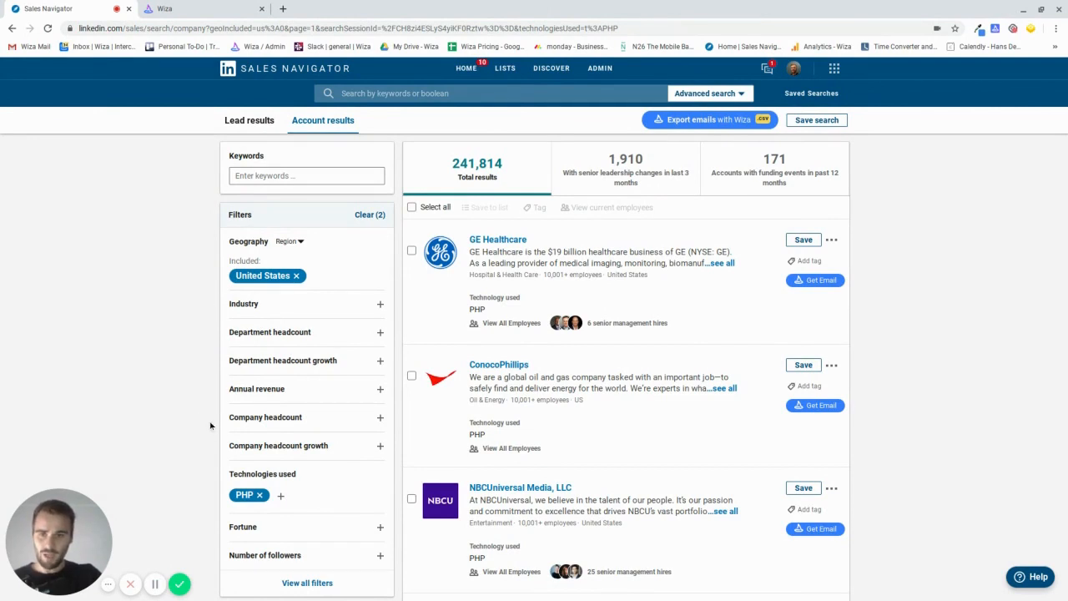
{"action": "scroll", "scroll_direction": "down", "scroll_amount": 3}
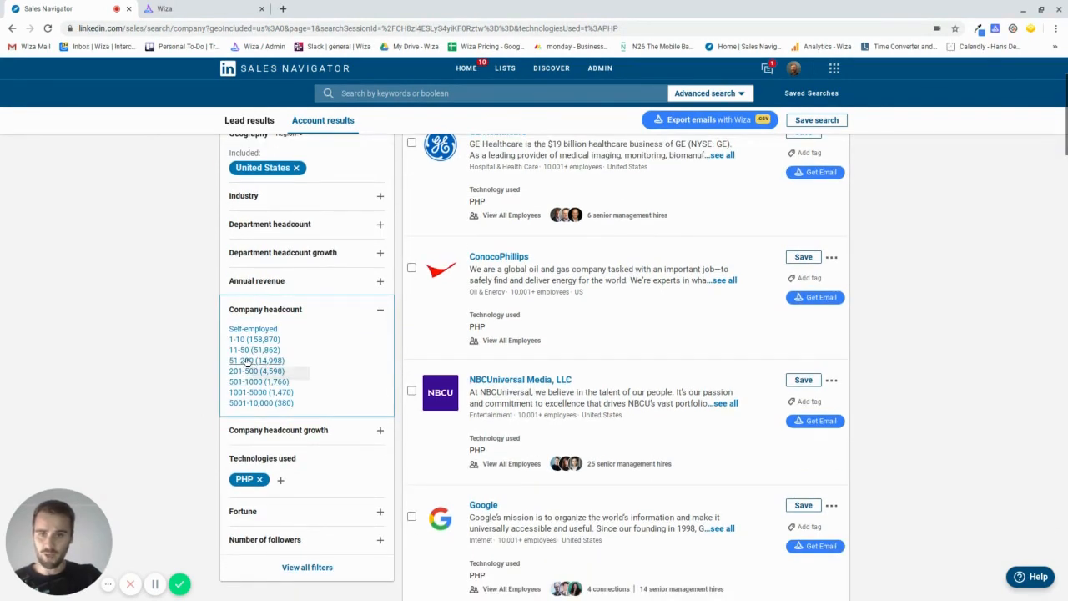
{"action": "left_click", "coordinate": [248, 360]}
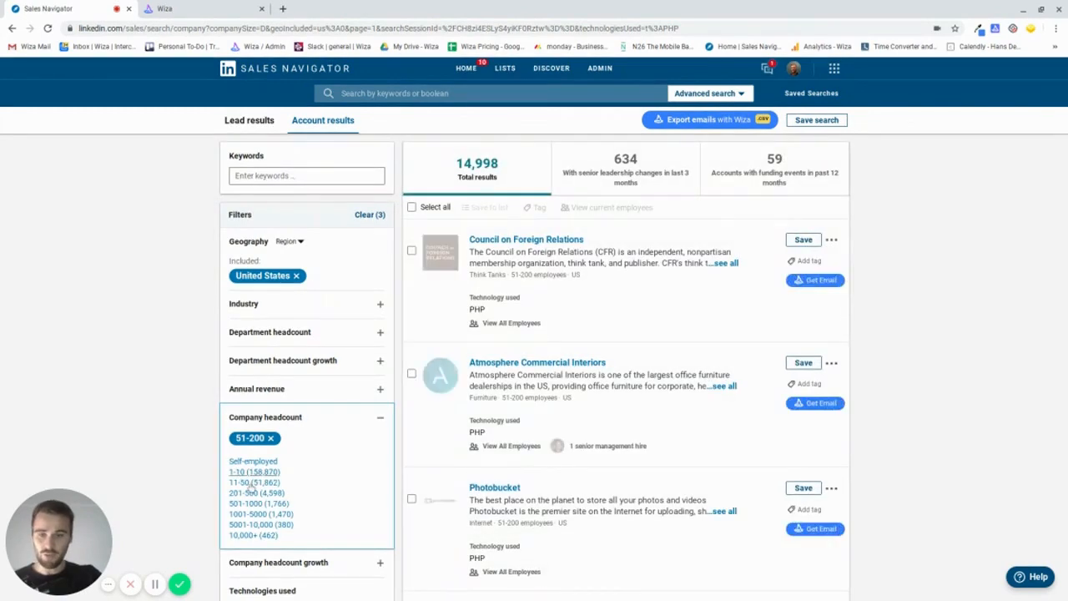
{"action": "left_click", "coordinate": [243, 482]}
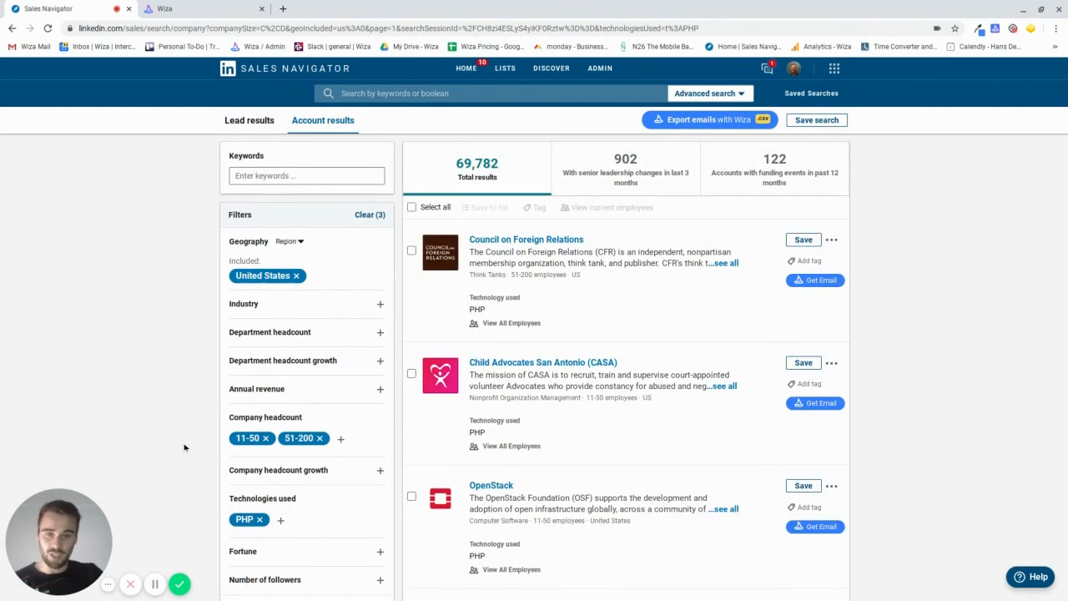
{"action": "mouse_move", "coordinate": [192, 422]}
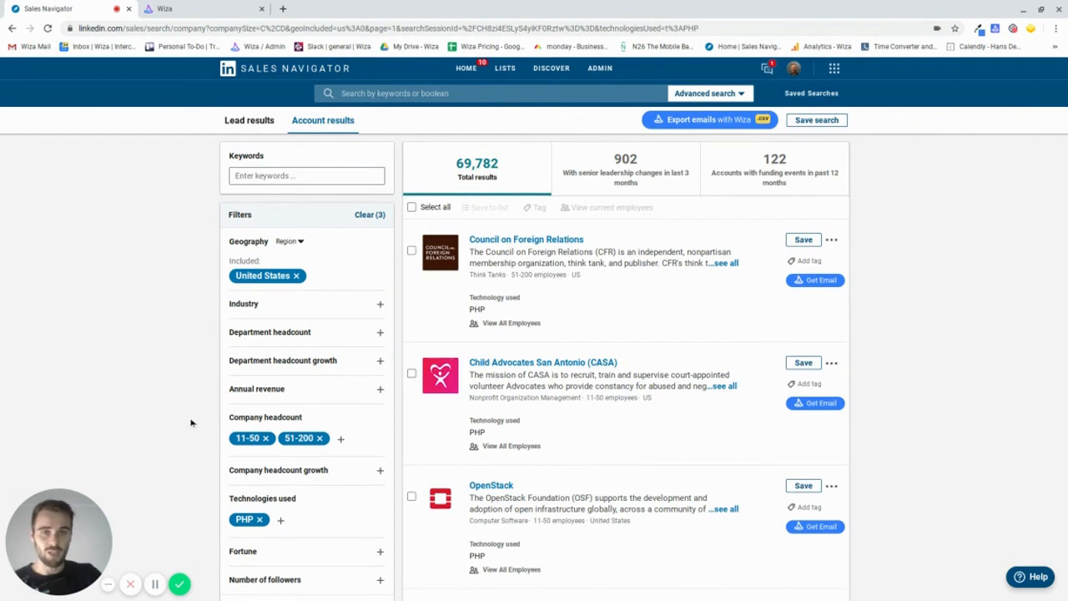
{"action": "mouse_move", "coordinate": [261, 311]}
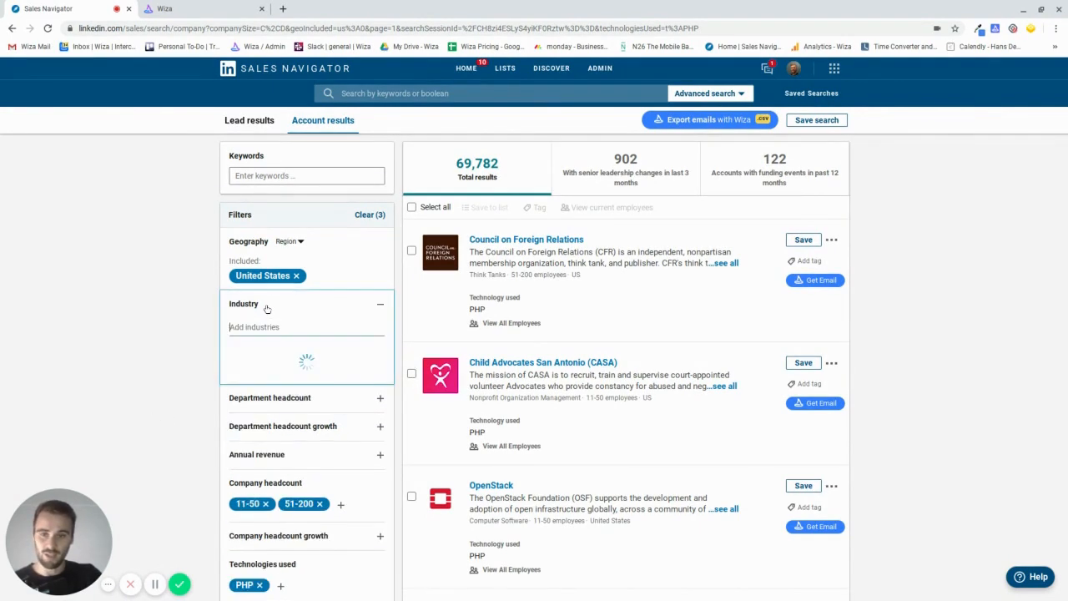
Restrict the account results to the Marketing and Advertising industry
{"action": "left_click", "coordinate": [306, 327]}
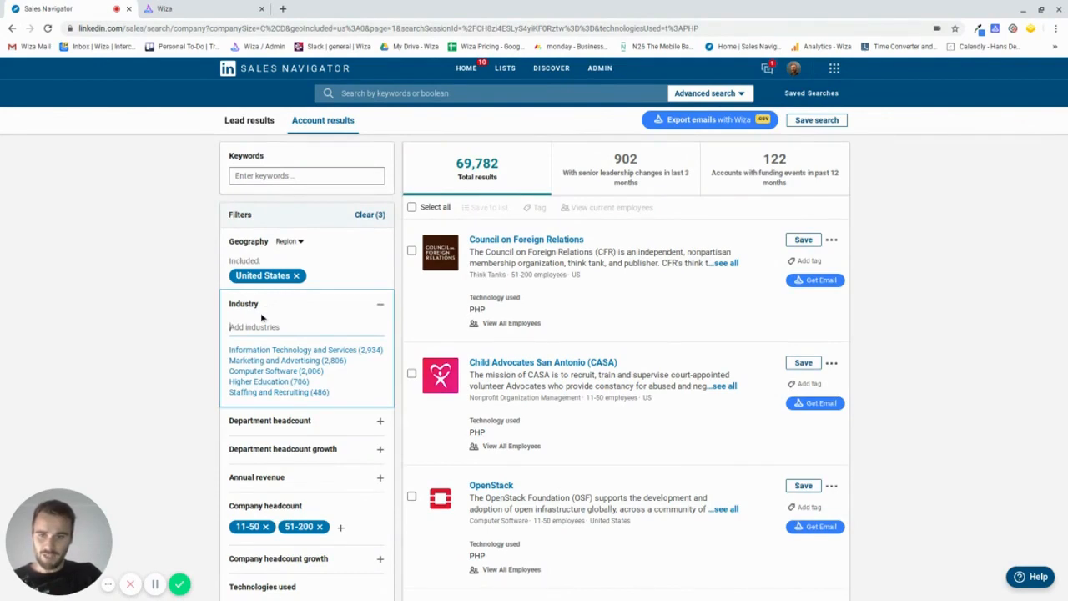
{"action": "left_click", "coordinate": [286, 361]}
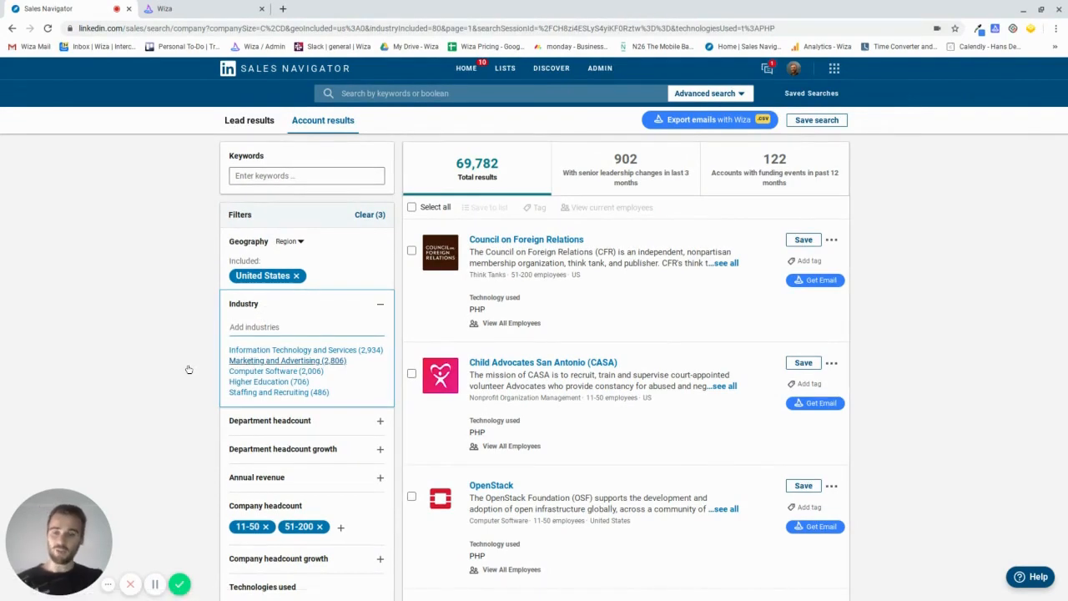
{"action": "left_click", "coordinate": [282, 360]}
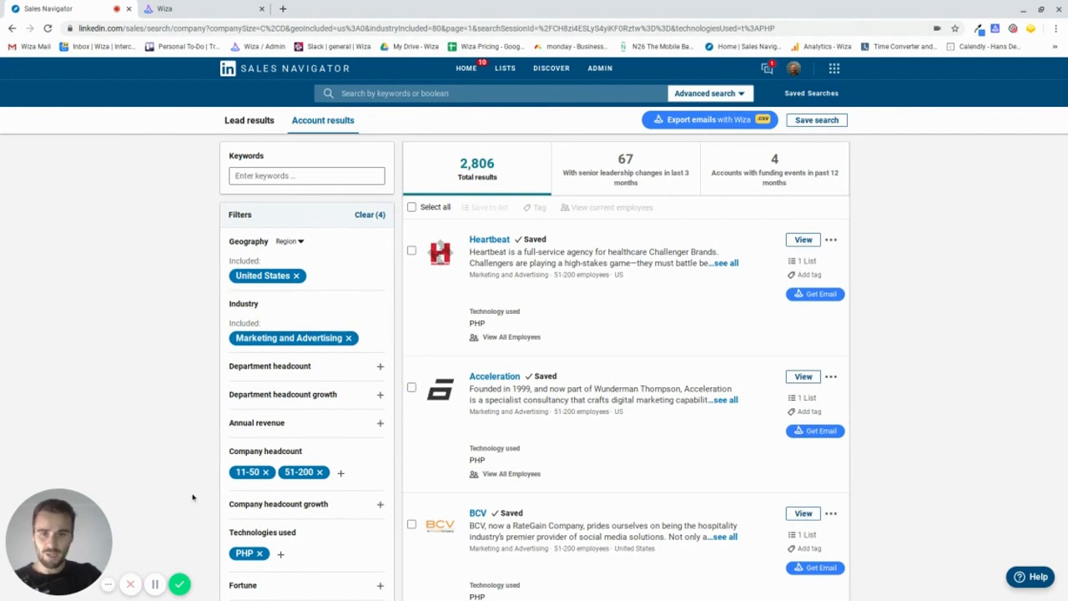
{"action": "mouse_move", "coordinate": [406, 243]}
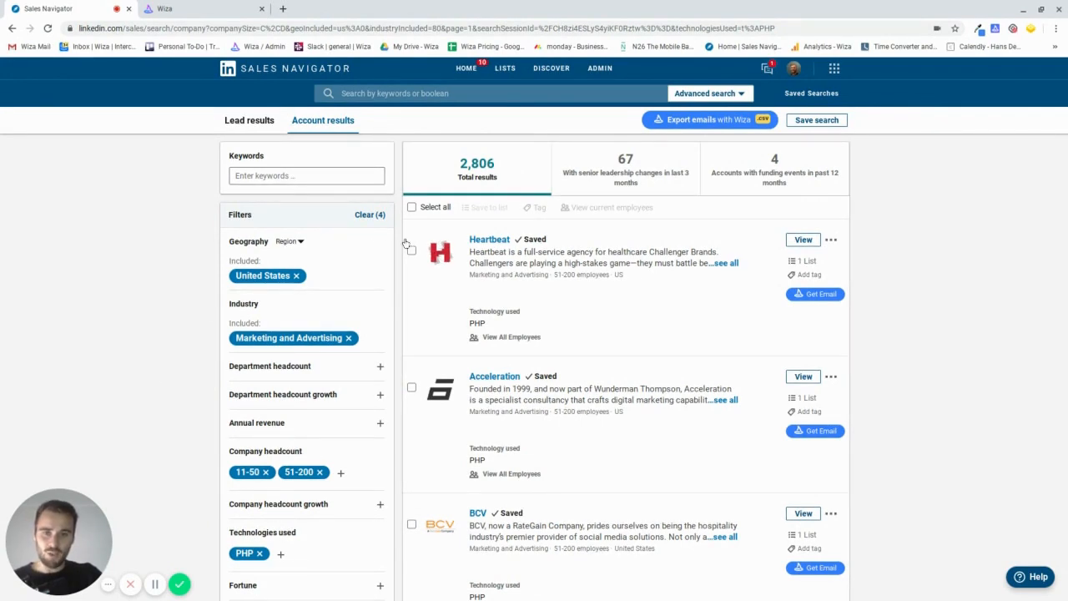
{"action": "left_click", "coordinate": [411, 207]}
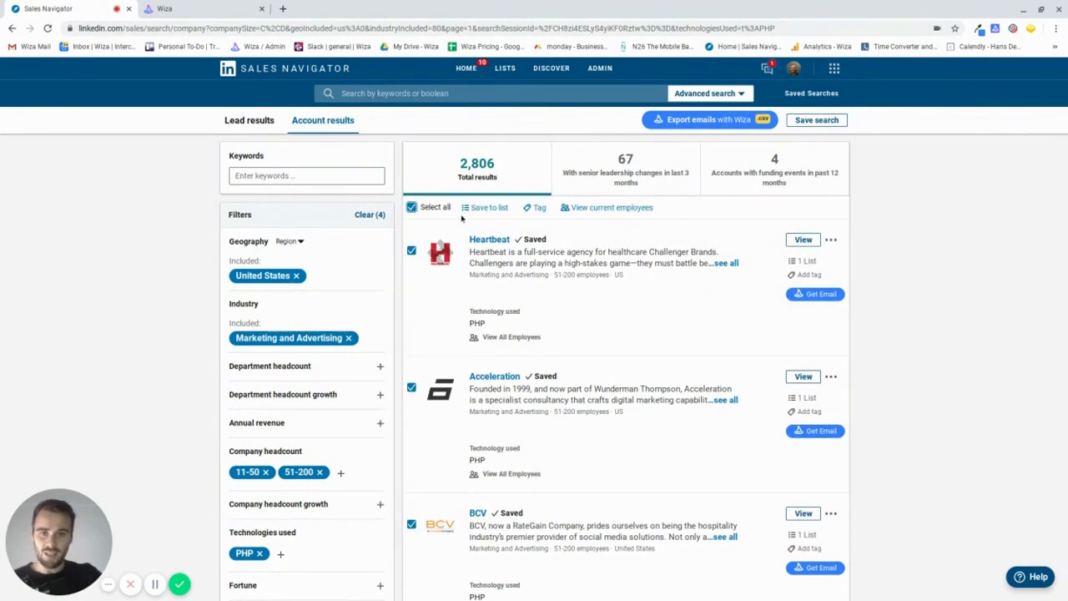
{"action": "left_click", "coordinate": [489, 206]}
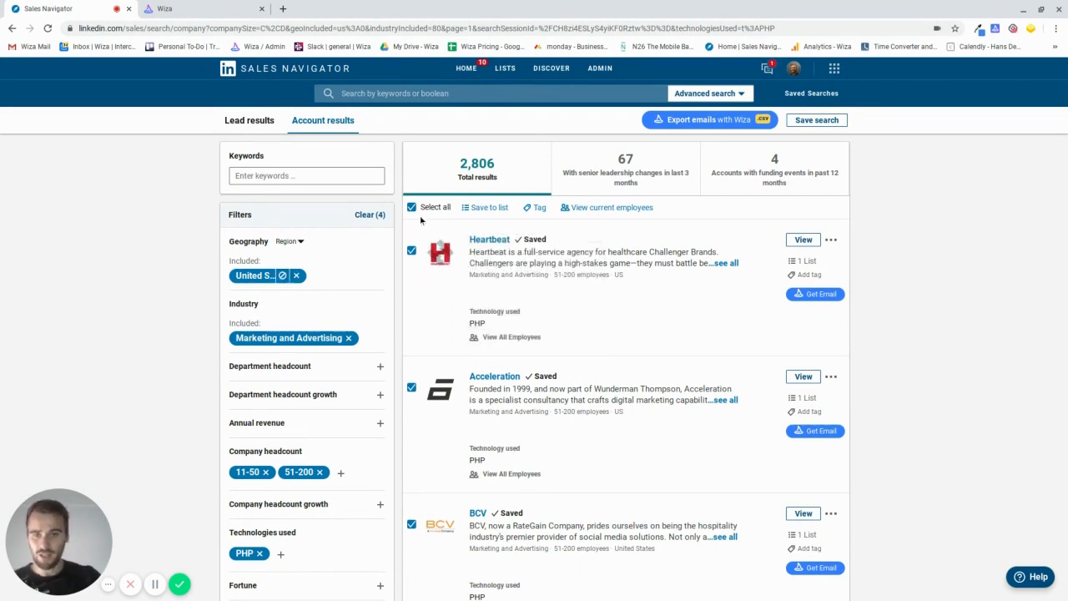
{"action": "left_click", "coordinate": [411, 207]}
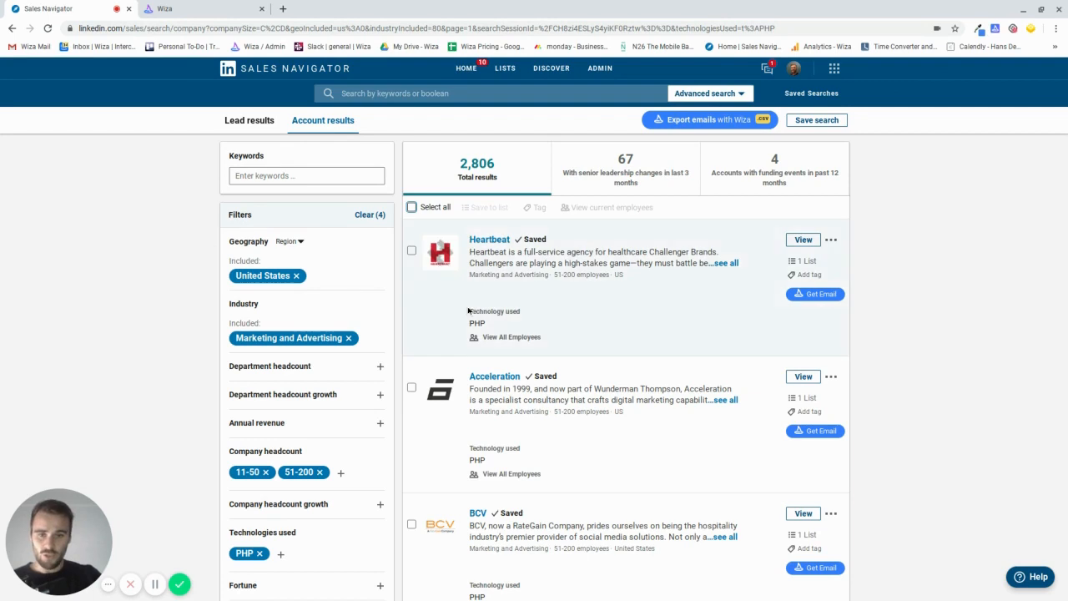
{"action": "scroll", "scroll_direction": "down", "scroll_amount": 3}
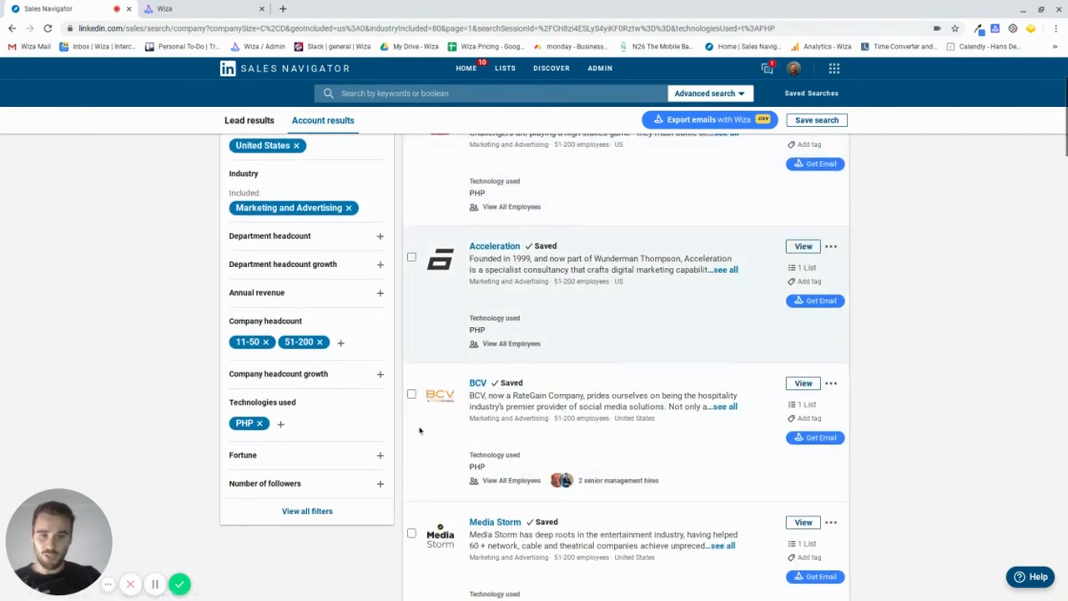
{"action": "scroll", "scroll_direction": "down", "scroll_amount": 3}
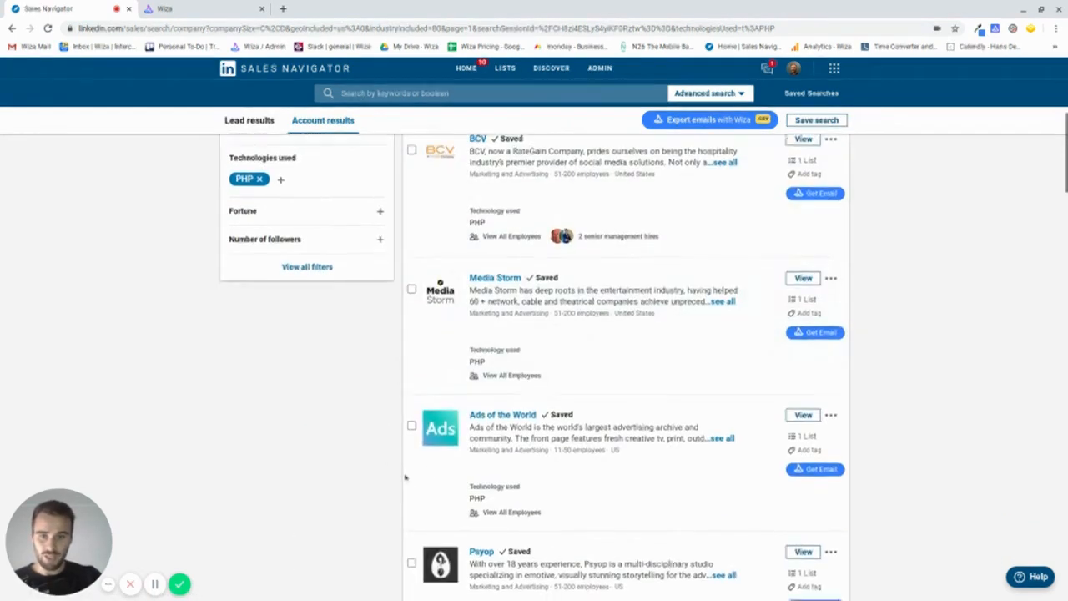
{"action": "scroll", "scroll_direction": "up", "scroll_amount": 3}
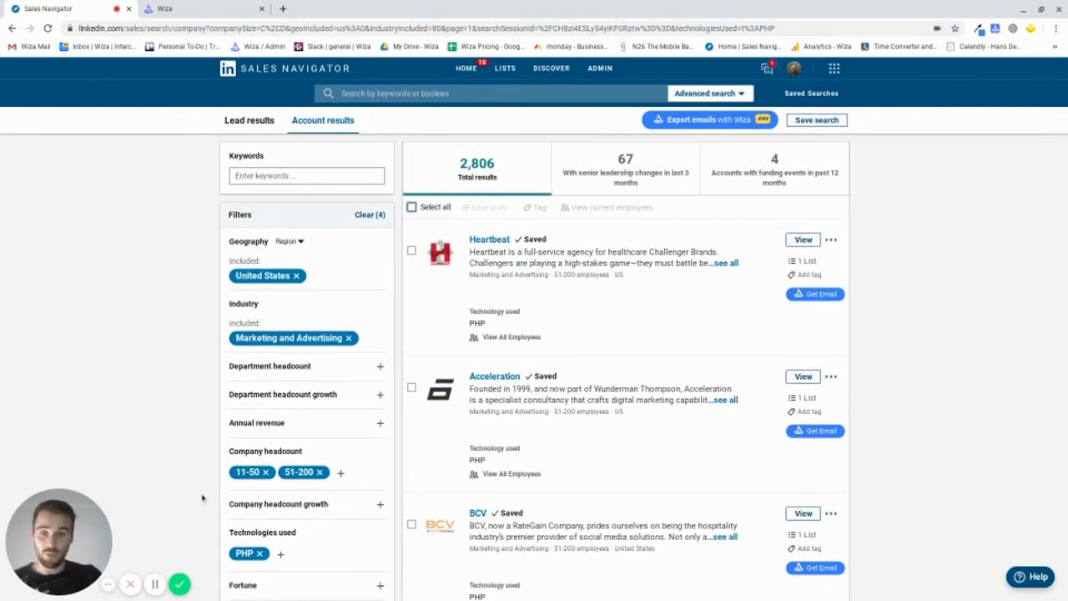
{"action": "scroll", "scroll_direction": "down", "scroll_amount": 3}
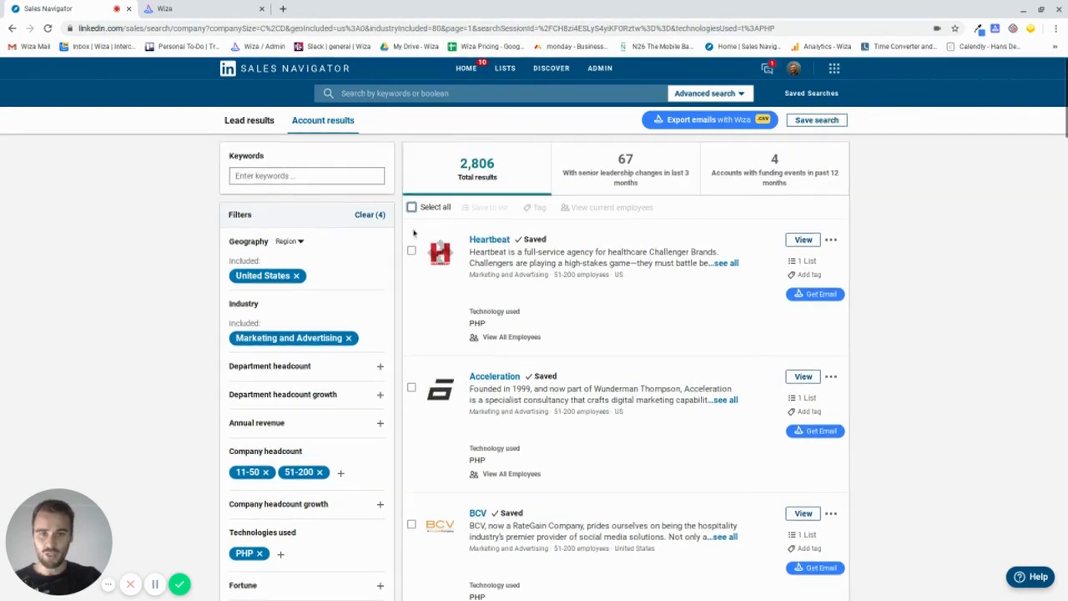
{"action": "scroll", "scroll_direction": "down", "scroll_amount": 3}
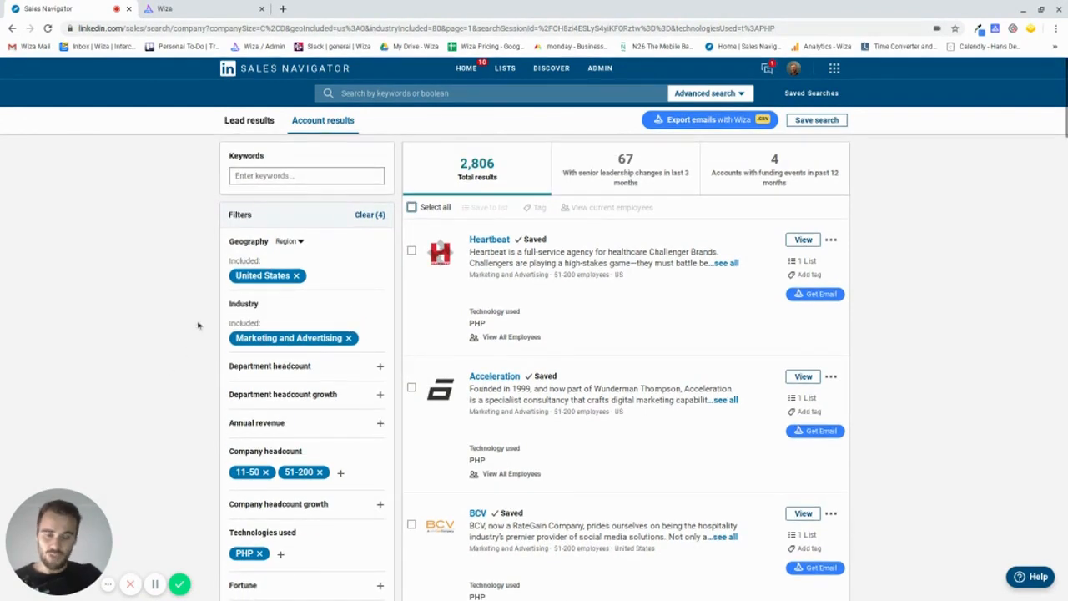
{"action": "mouse_move", "coordinate": [316, 214]}
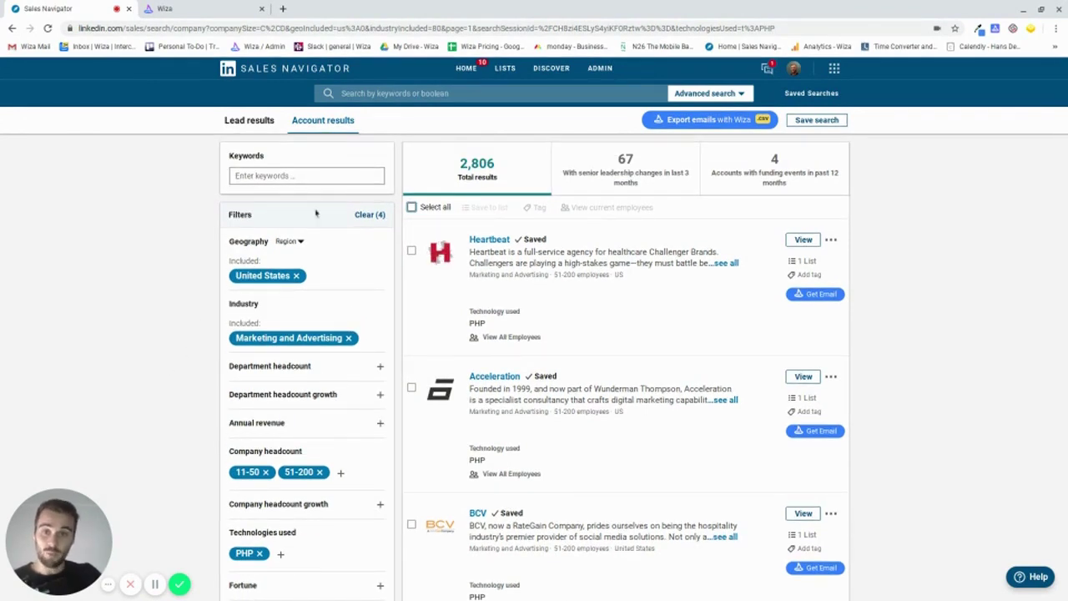
Clear account filters, switch to leads, and limit them to Software Developer List accounts
{"action": "left_click", "coordinate": [492, 92]}
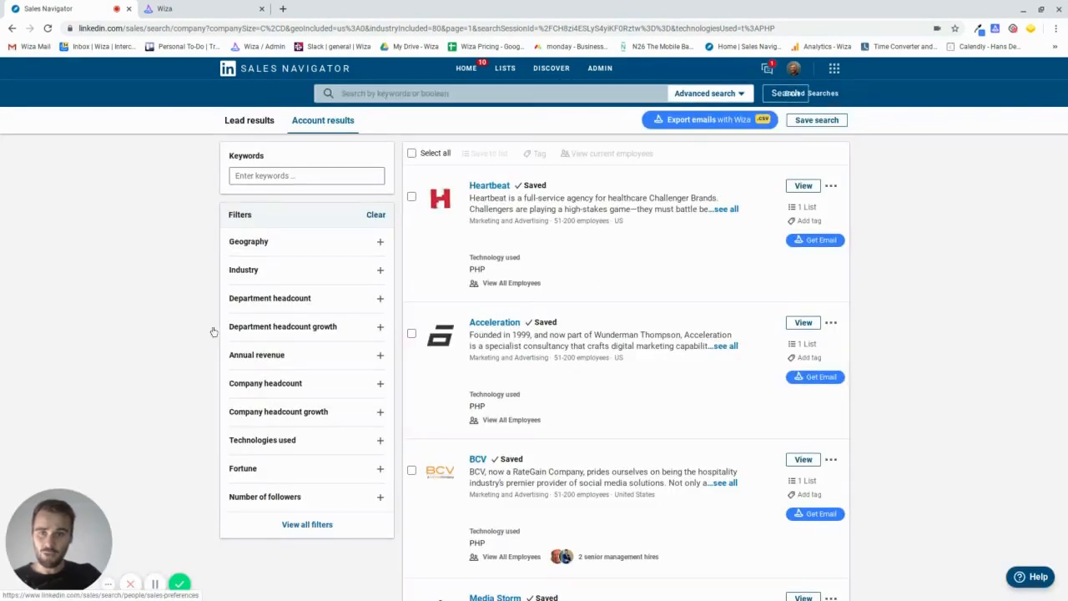
{"action": "left_click", "coordinate": [249, 120]}
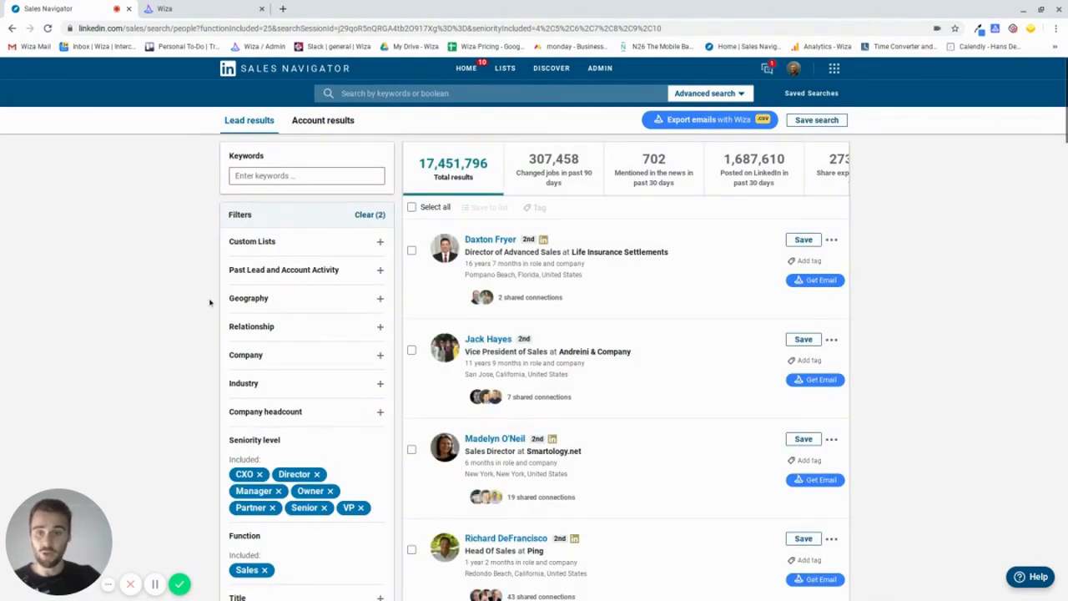
{"action": "left_click", "coordinate": [367, 215]}
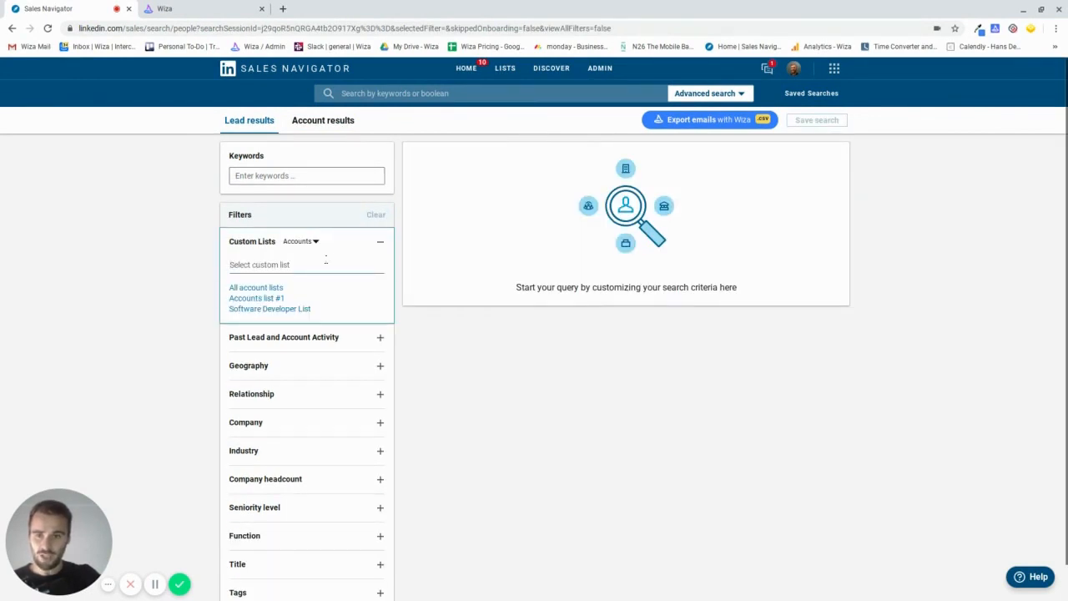
{"action": "left_click", "coordinate": [269, 308]}
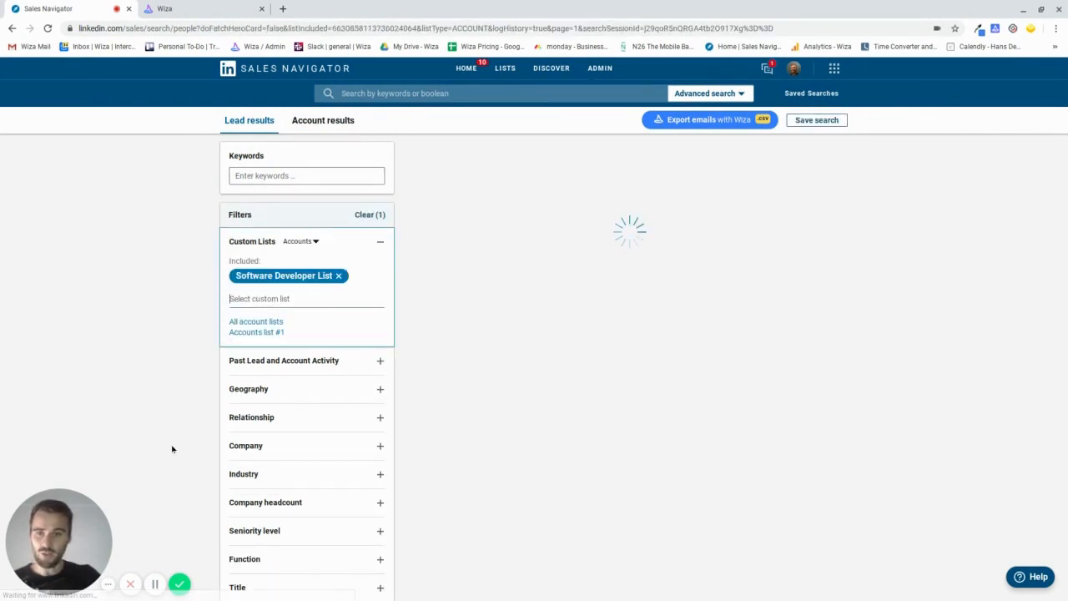
{"action": "mouse_move", "coordinate": [205, 459]}
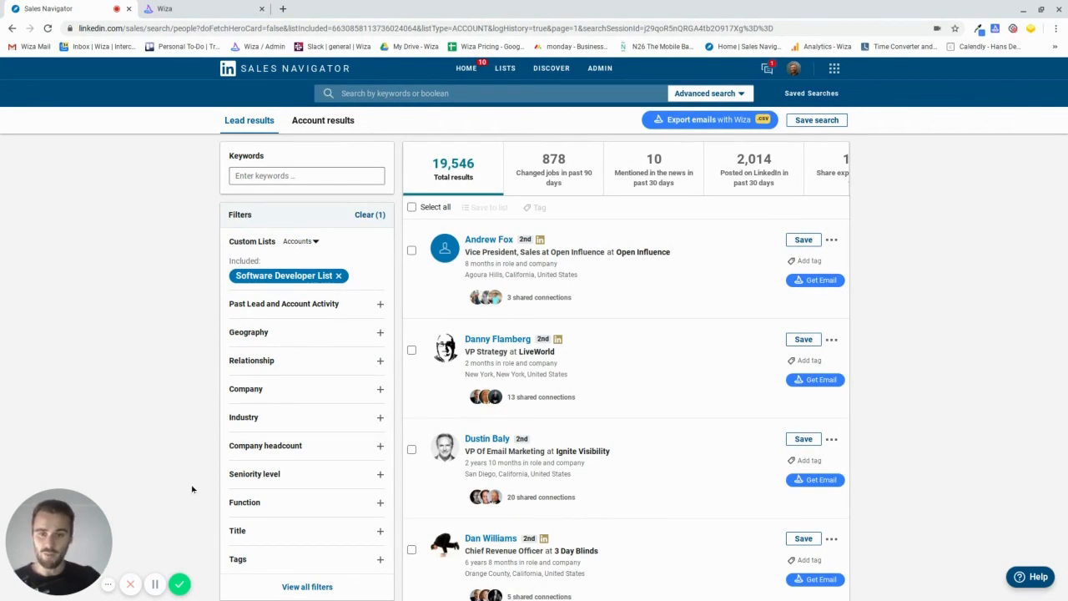
{"action": "mouse_move", "coordinate": [198, 504]}
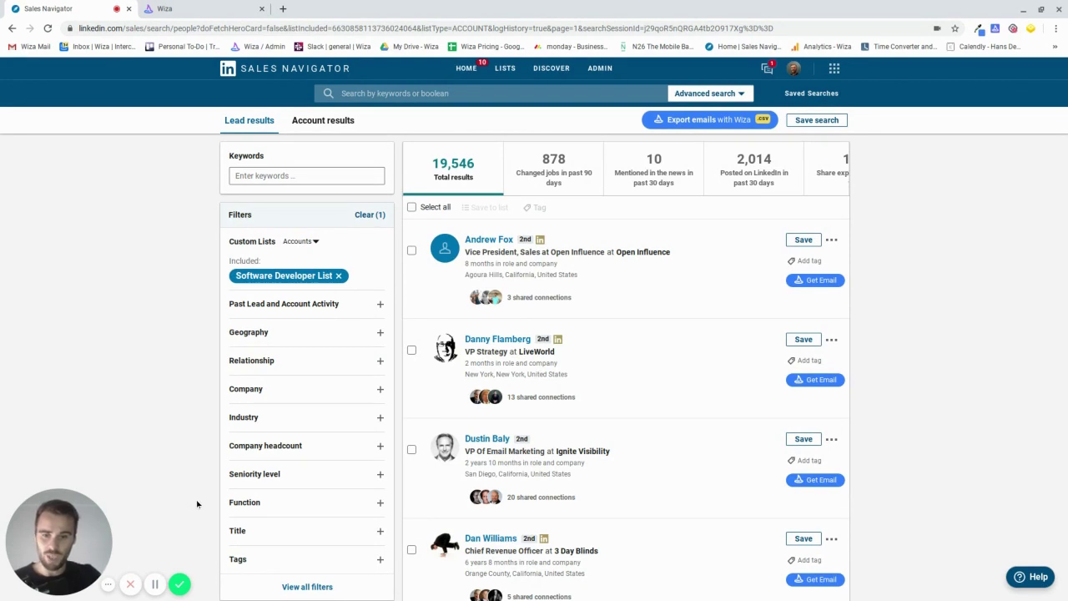
{"action": "mouse_move", "coordinate": [400, 240]}
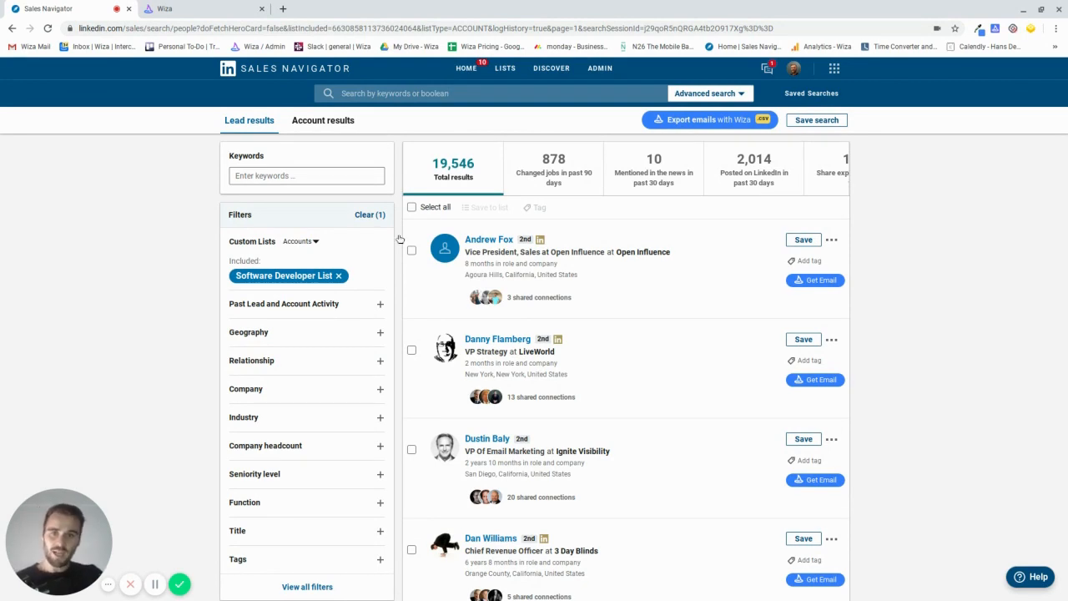
{"action": "mouse_move", "coordinate": [201, 452]}
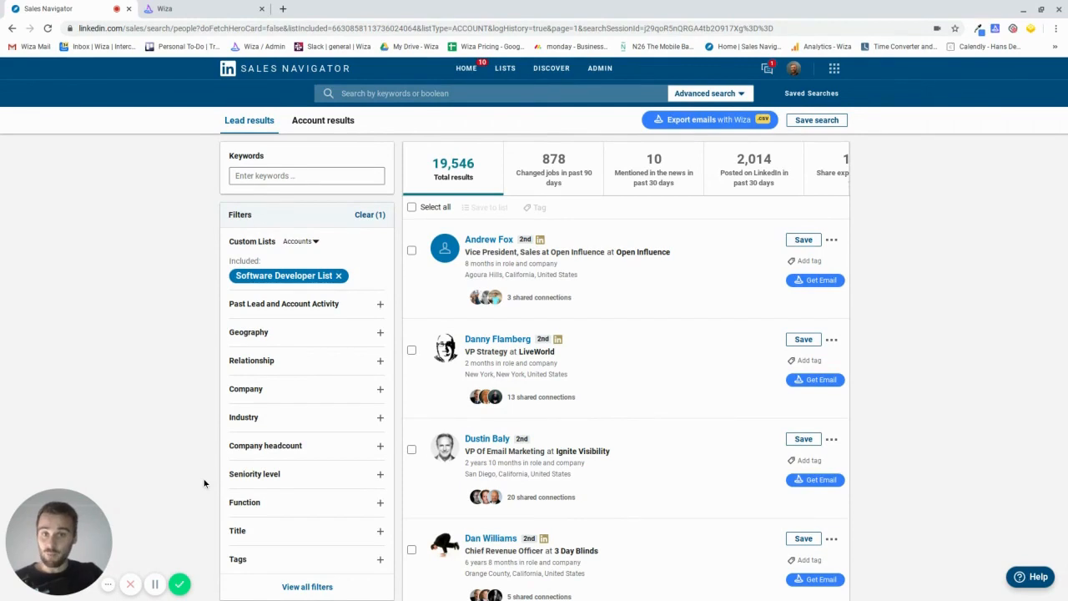
{"action": "mouse_move", "coordinate": [190, 484]}
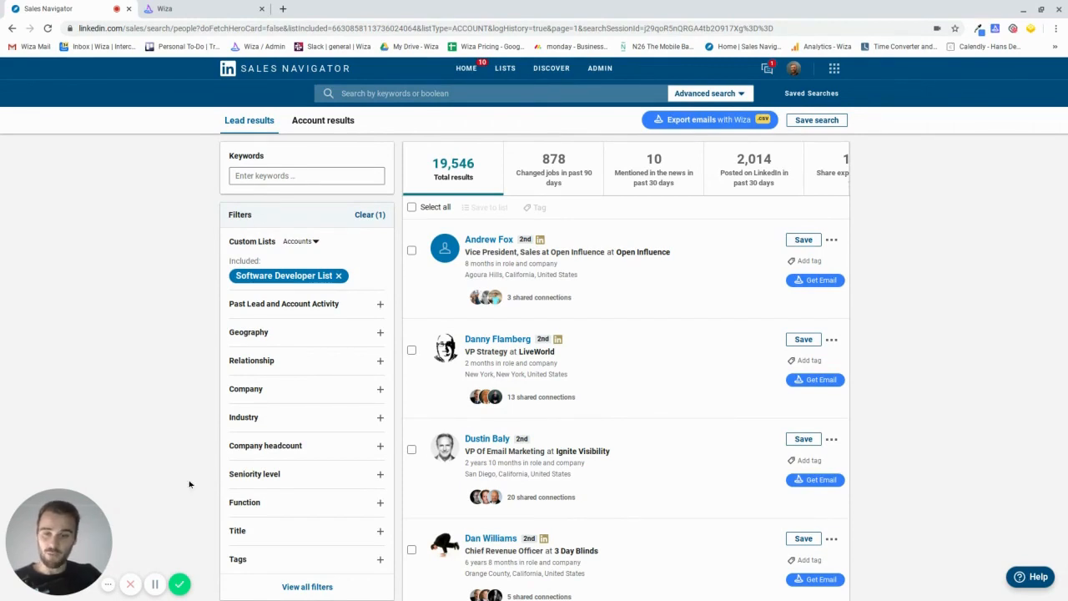
{"action": "scroll", "scroll_direction": "down", "scroll_amount": 3}
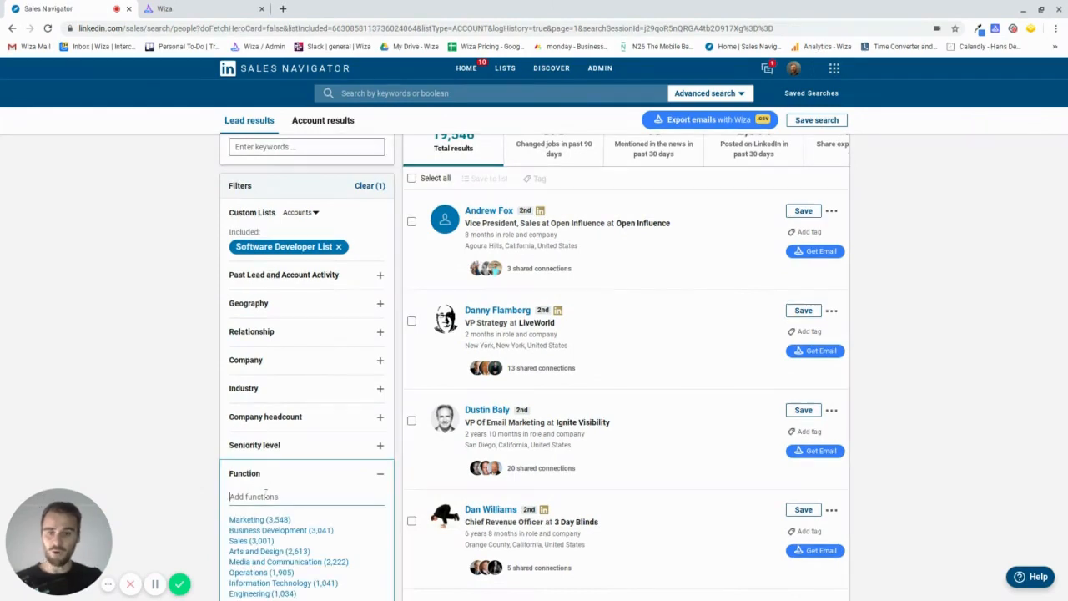
Try a CTO title filter, then remove it to restore 19,546 leads
{"action": "scroll", "scroll_direction": "down", "scroll_amount": 3}
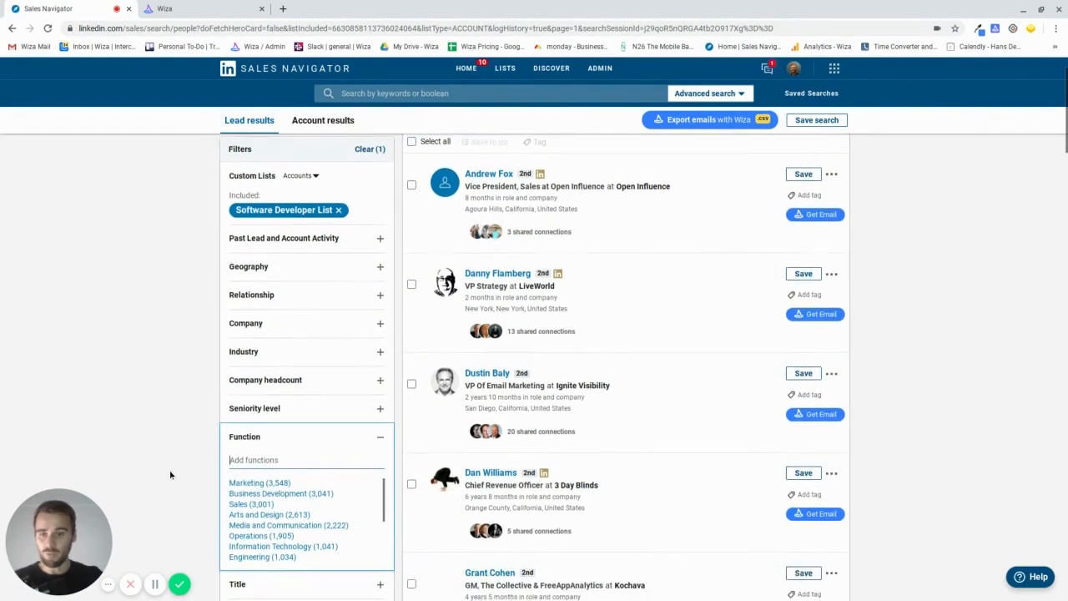
{"action": "scroll", "scroll_direction": "down", "scroll_amount": 3}
{"action": "type", "text": "C"}
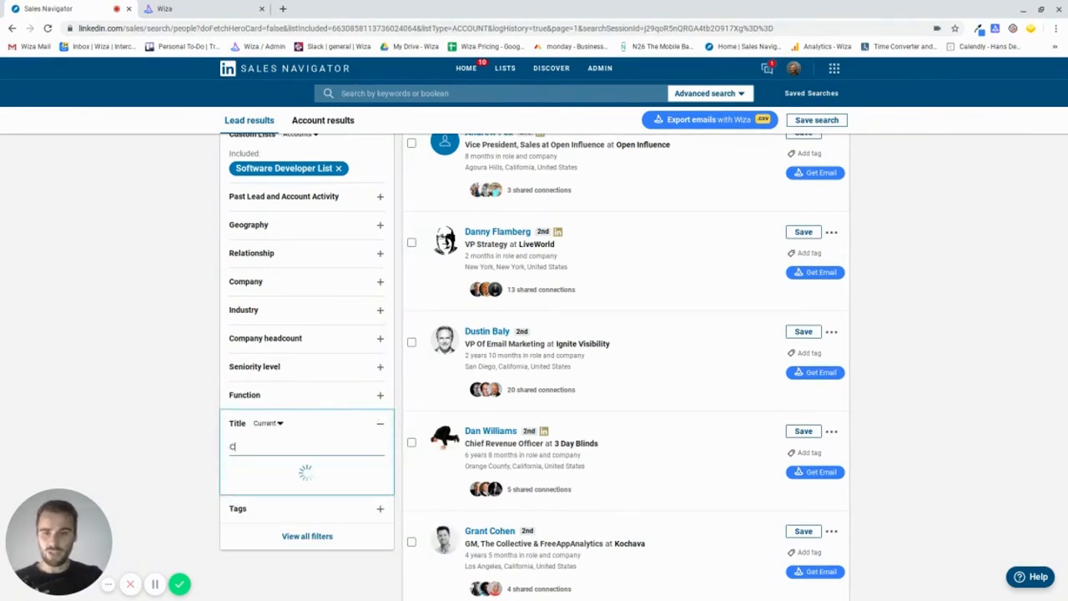
{"action": "type", "text": "TO"}
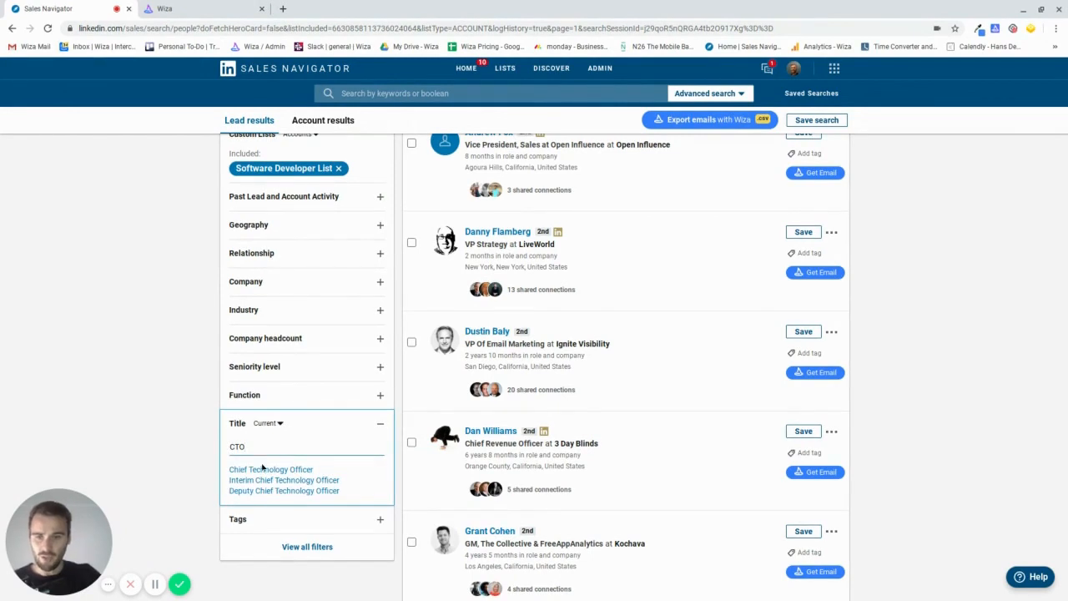
{"action": "left_click", "coordinate": [271, 469]}
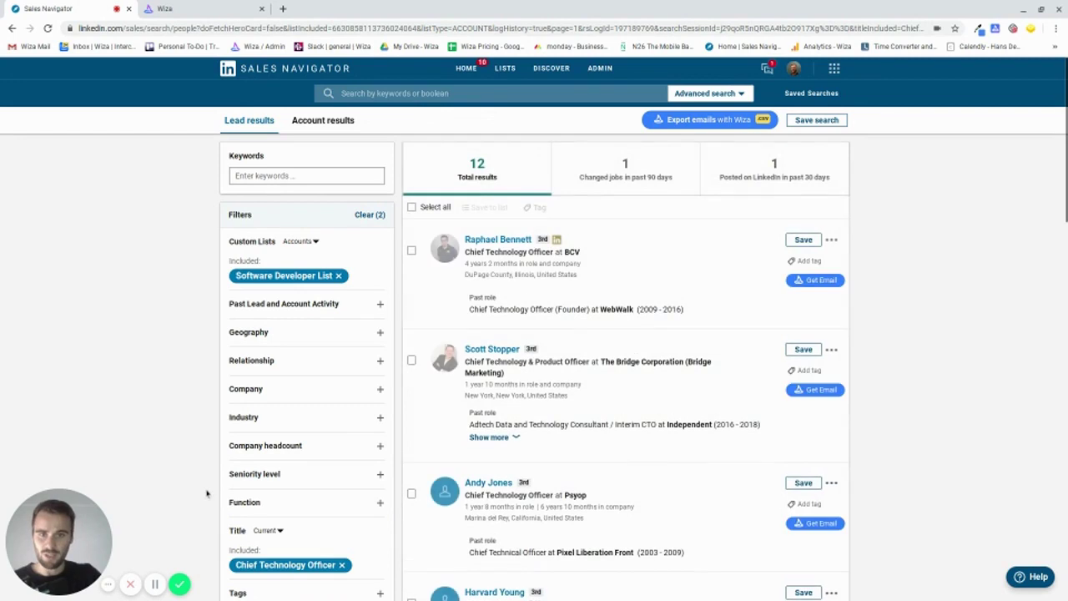
{"action": "scroll", "scroll_direction": "down", "scroll_amount": 3}
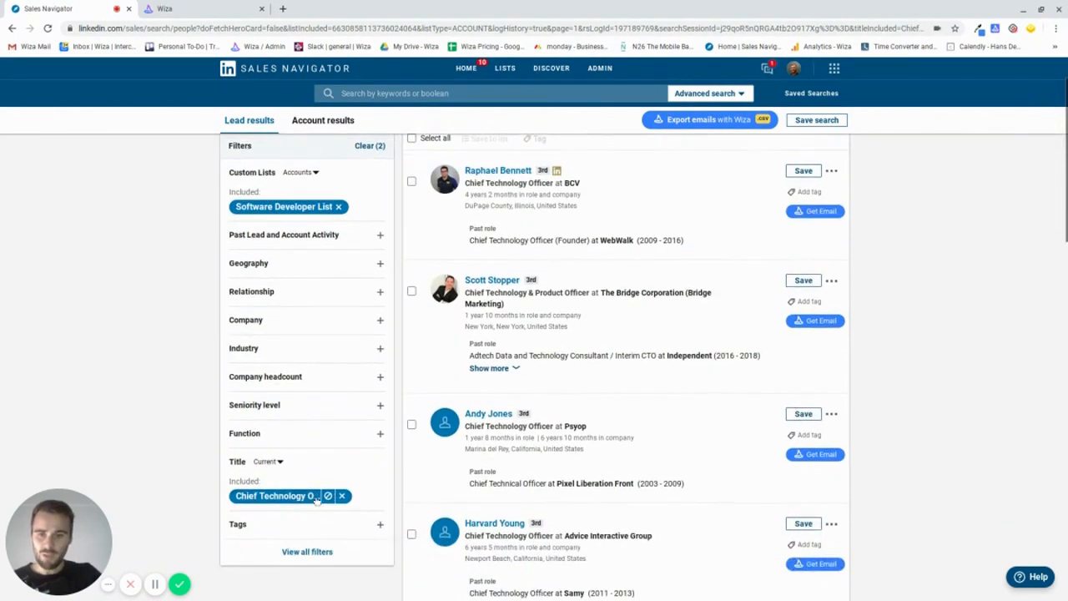
{"action": "left_click", "coordinate": [342, 496]}
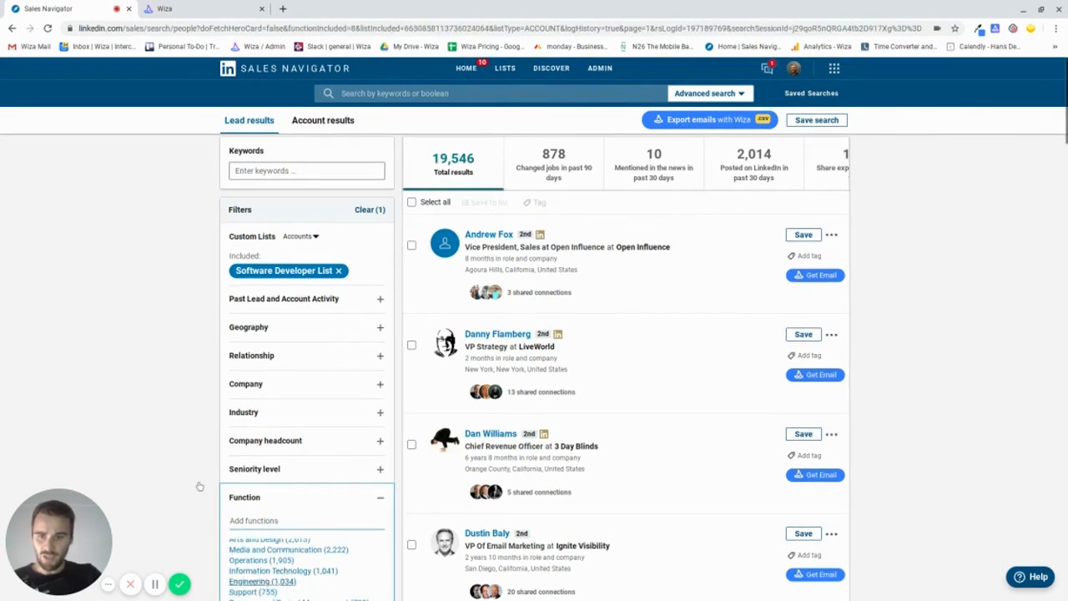
Include the Engineering function, narrowing leads to 1,034, and scroll through the results
{"action": "left_click", "coordinate": [251, 581]}
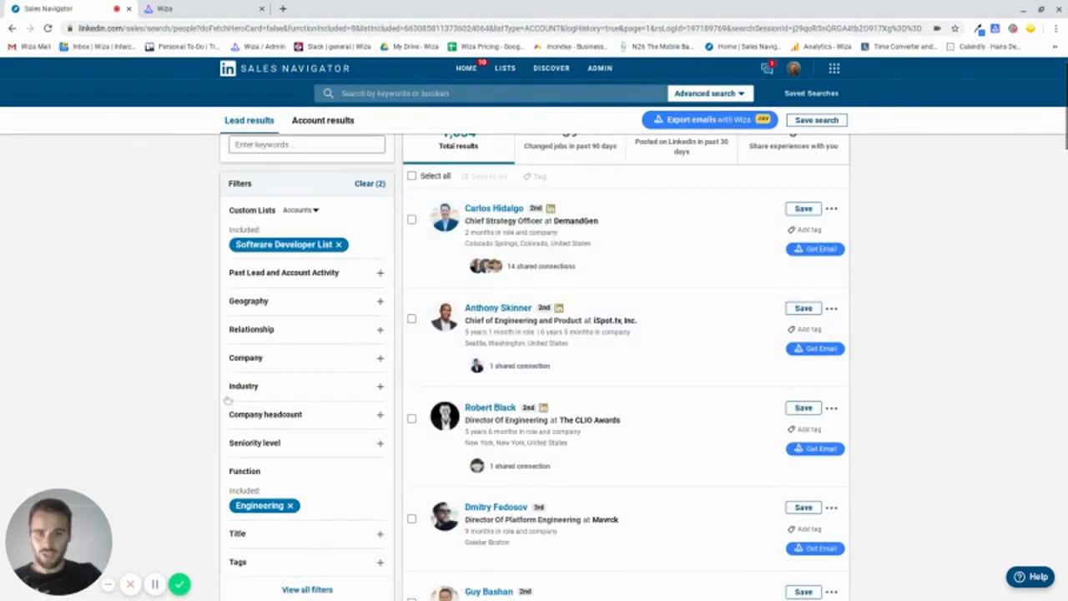
{"action": "scroll", "scroll_direction": "down", "scroll_amount": 3}
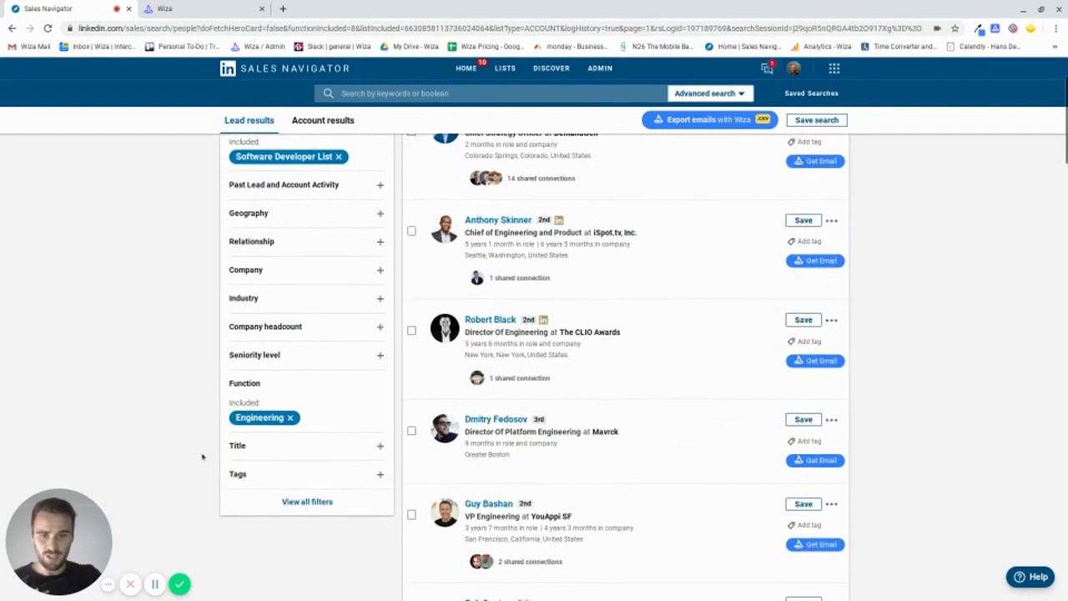
{"action": "scroll", "scroll_direction": "down", "scroll_amount": 3}
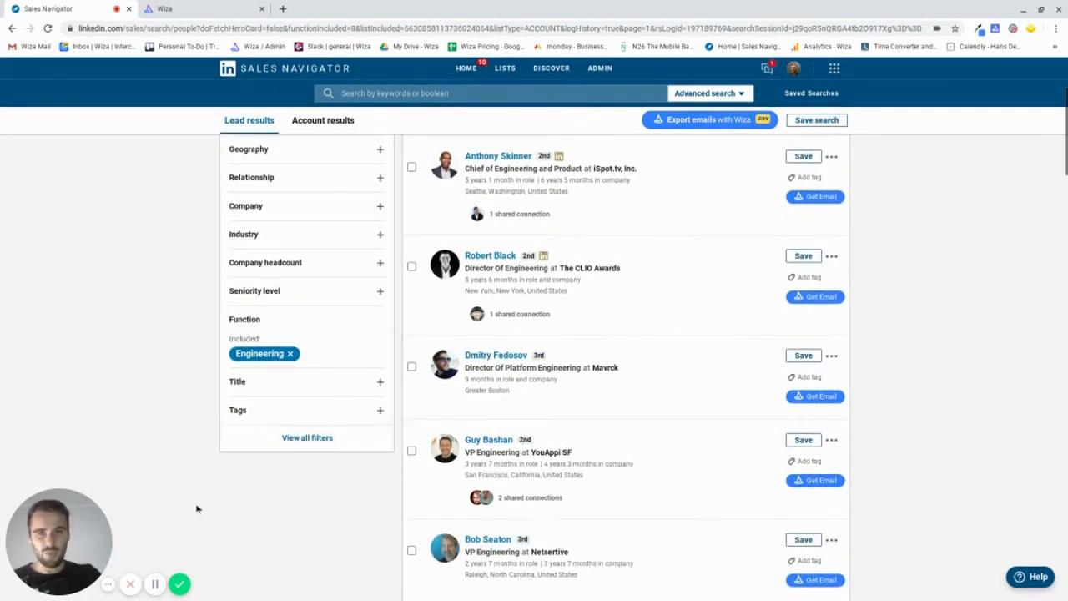
{"action": "mouse_move", "coordinate": [208, 491]}
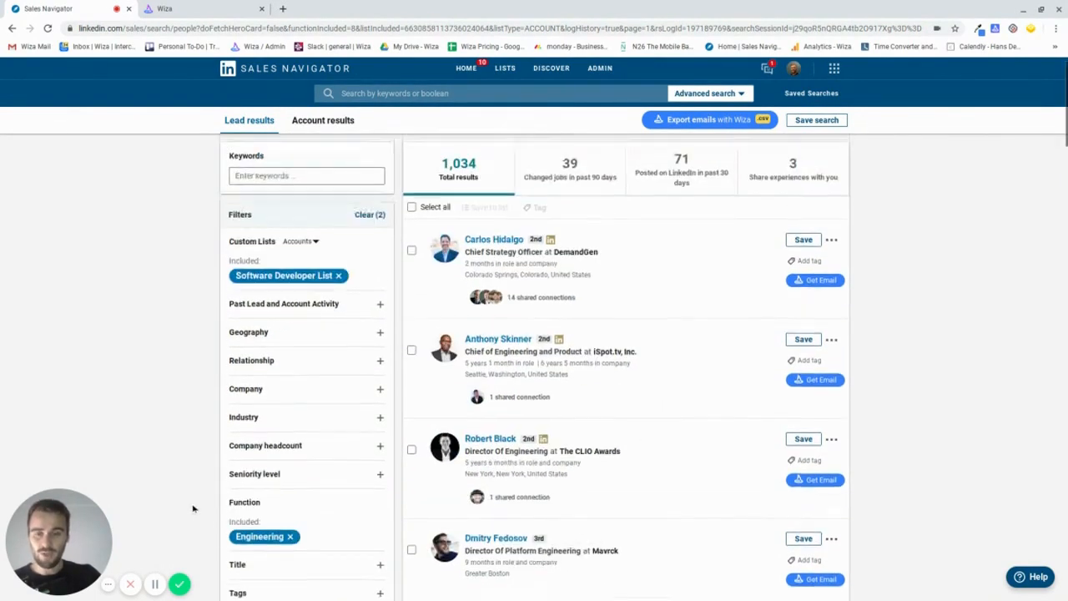
{"action": "mouse_move", "coordinate": [299, 318]}
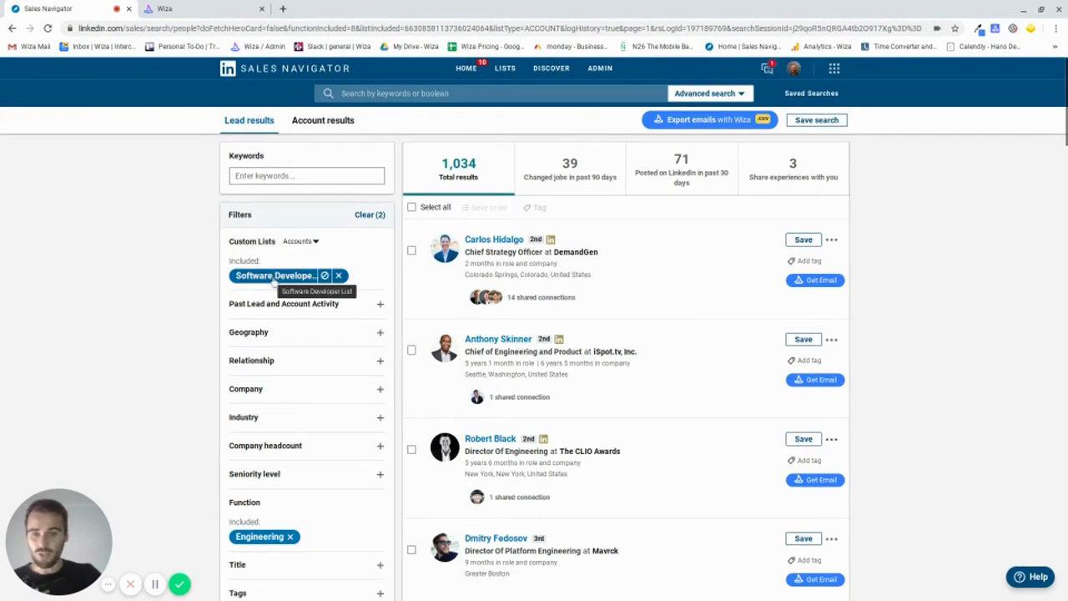
{"action": "mouse_move", "coordinate": [184, 452]}
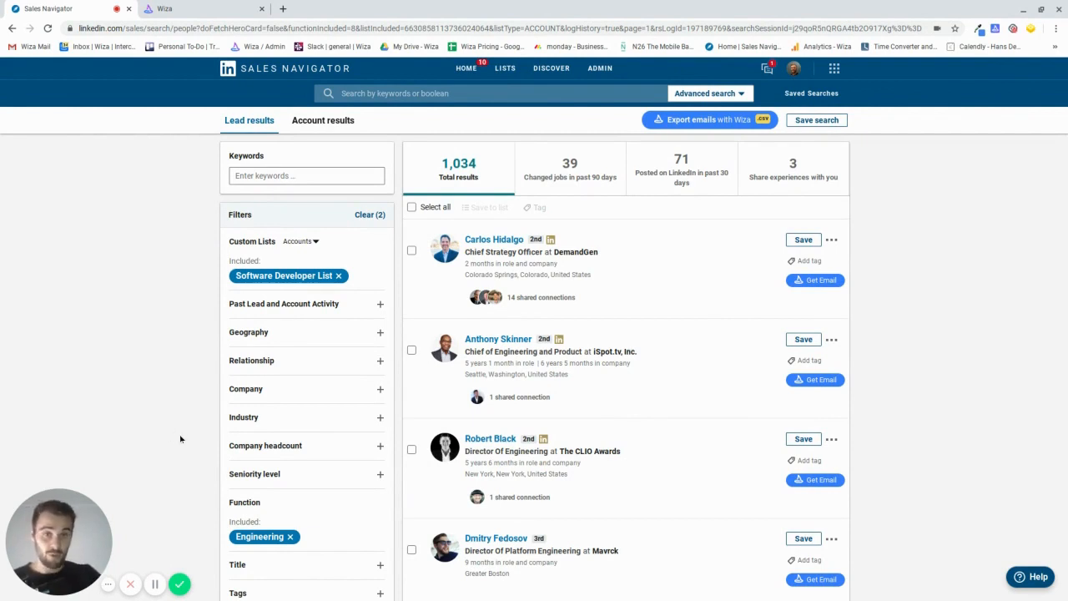
{"action": "mouse_move", "coordinate": [658, 171]}
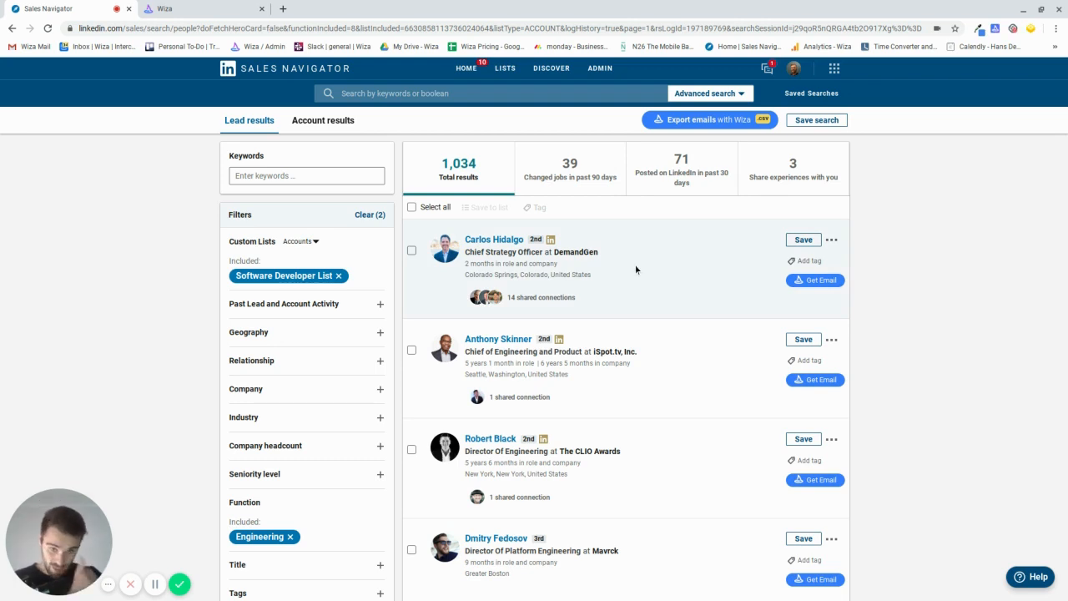
{"action": "scroll", "scroll_direction": "down", "scroll_amount": 3}
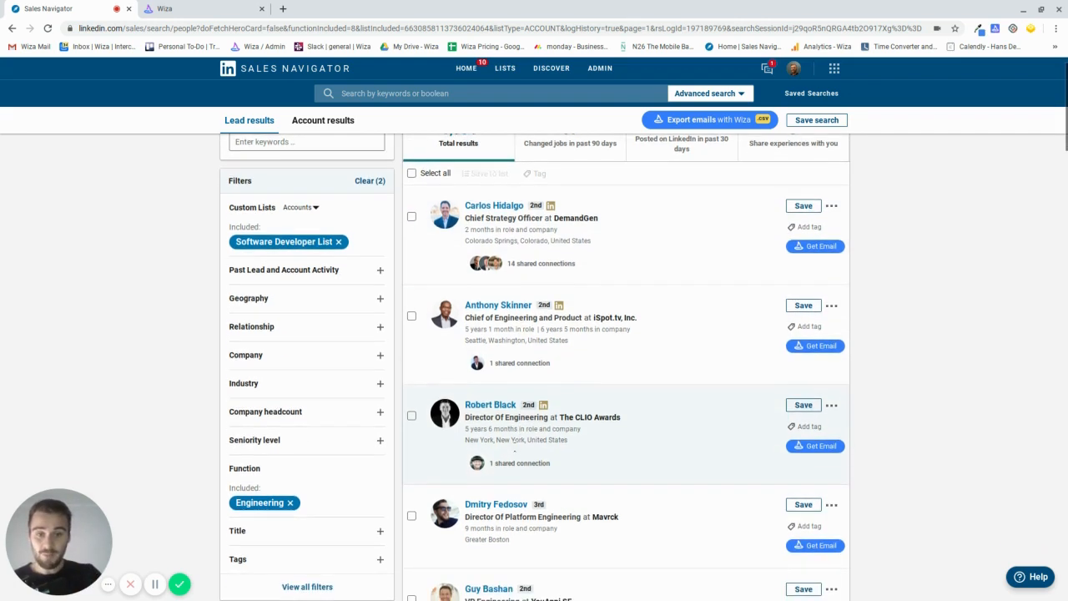
{"action": "scroll", "scroll_direction": "down", "scroll_amount": 3}
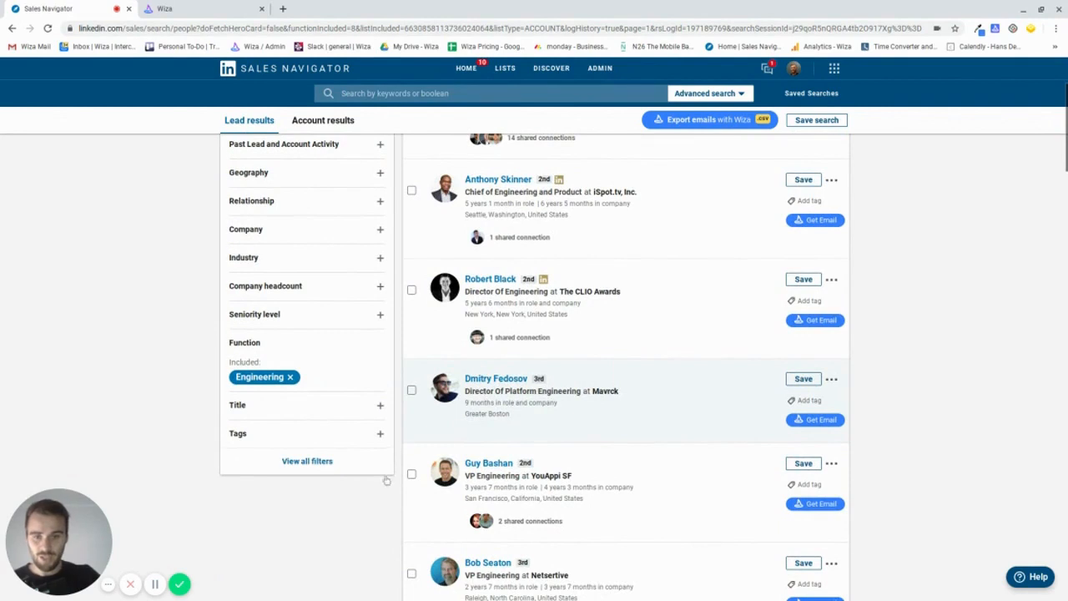
{"action": "scroll", "scroll_direction": "down", "scroll_amount": 3}
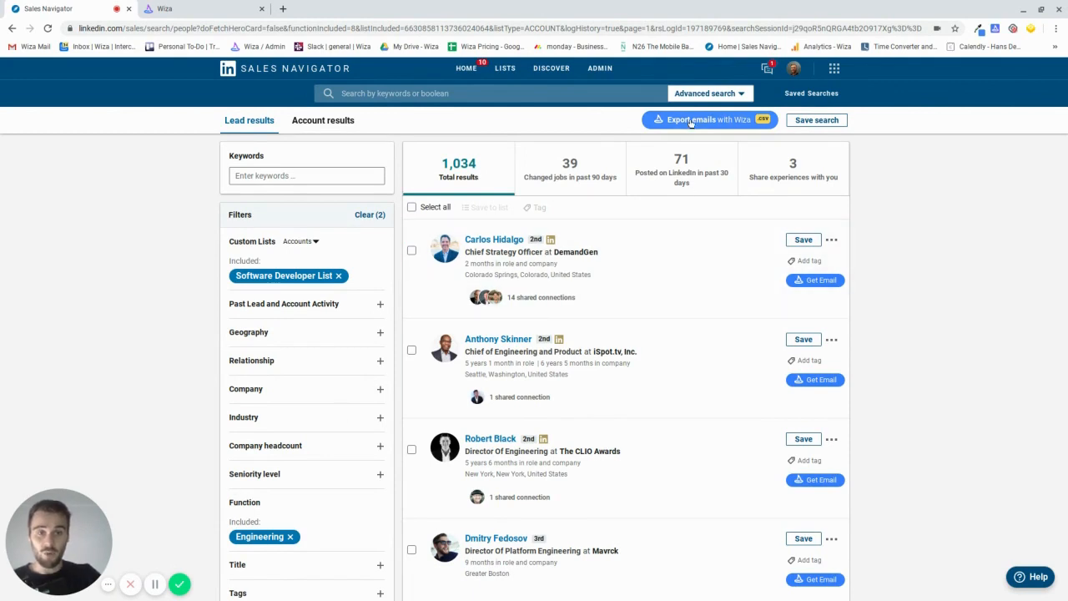
Export the leads via Wiza as list 'Software Leads', scraping 50 people
{"action": "left_click", "coordinate": [710, 119]}
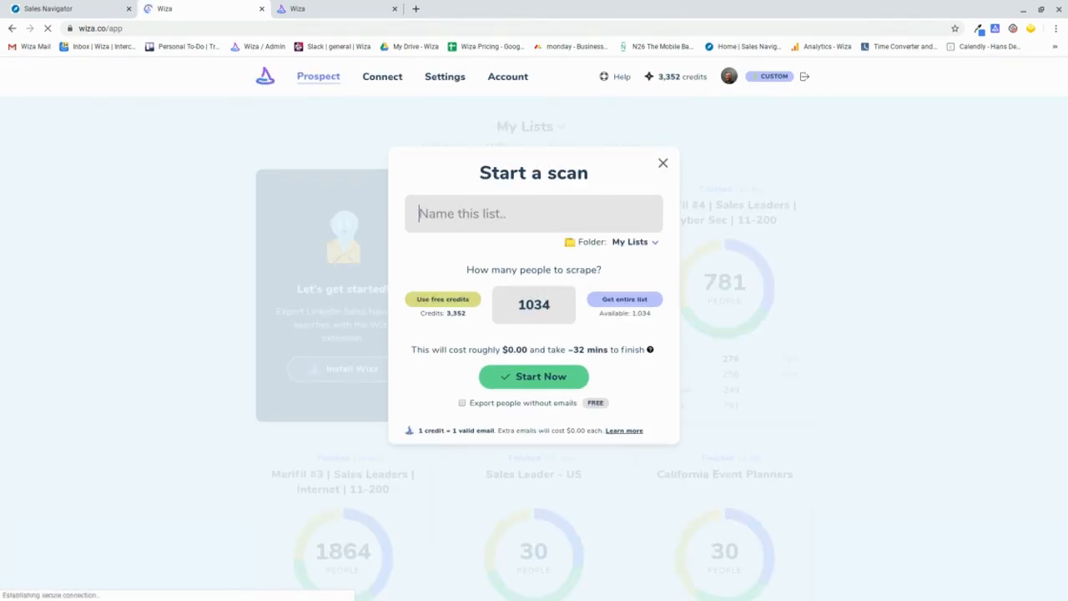
{"action": "type", "text": "Software"}
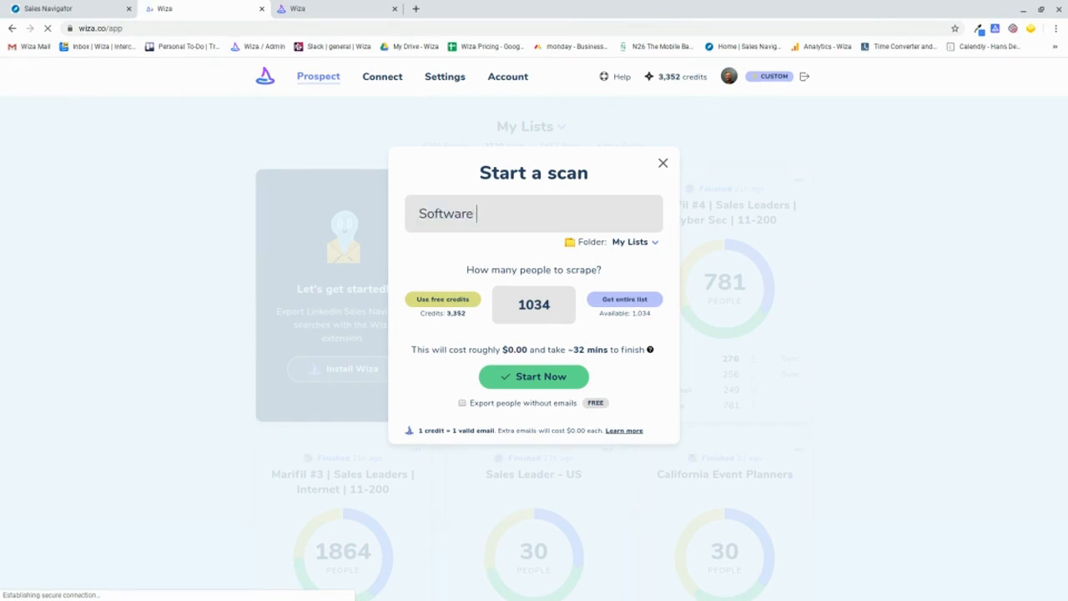
{"action": "type", "text": "Leads"}
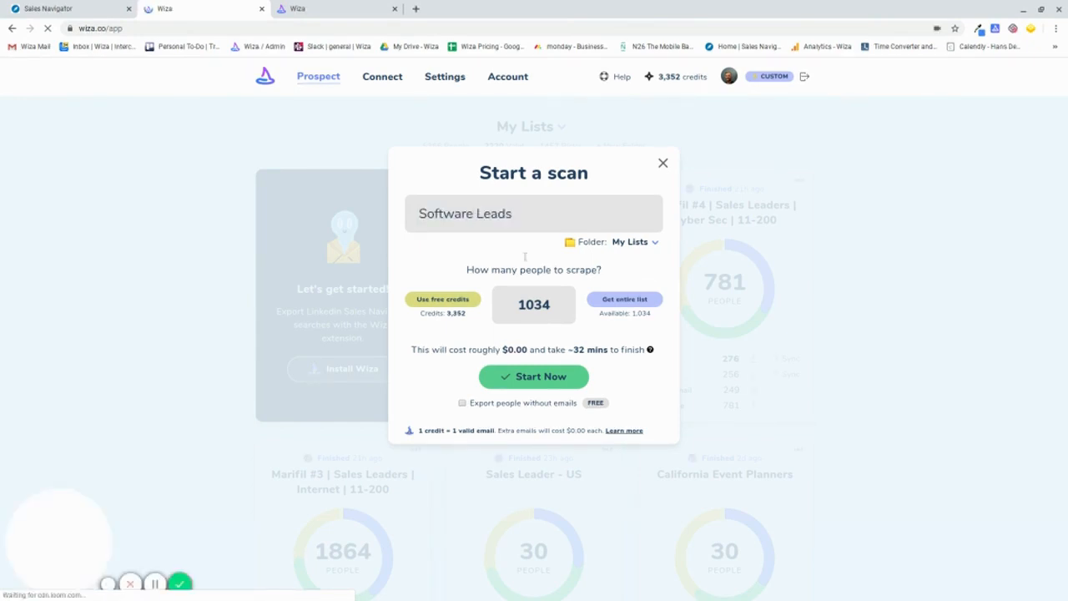
{"action": "left_click", "coordinate": [507, 213]}
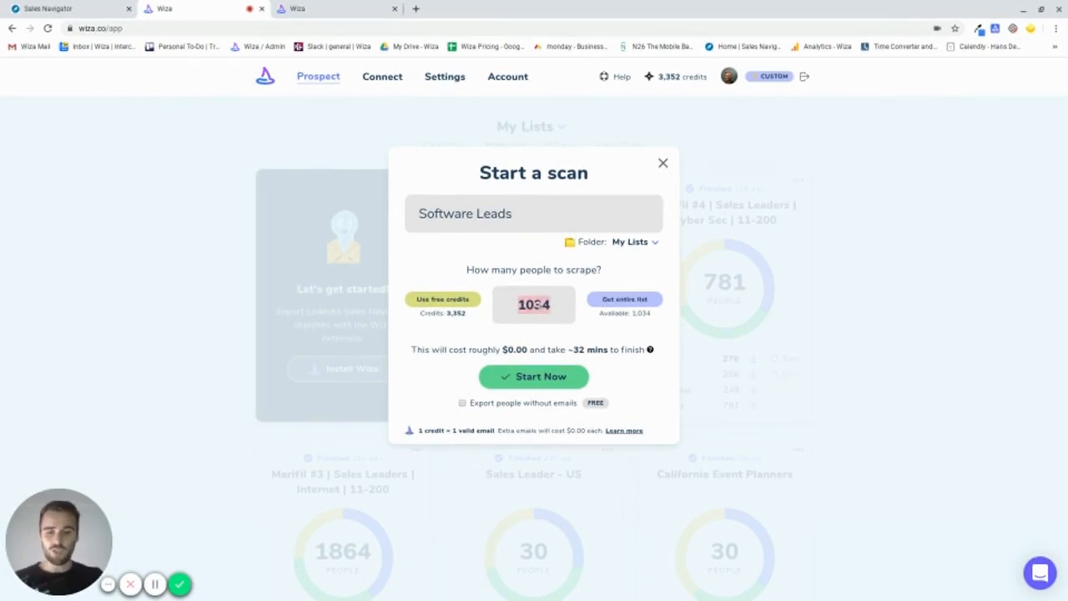
{"action": "type", "text": "50"}
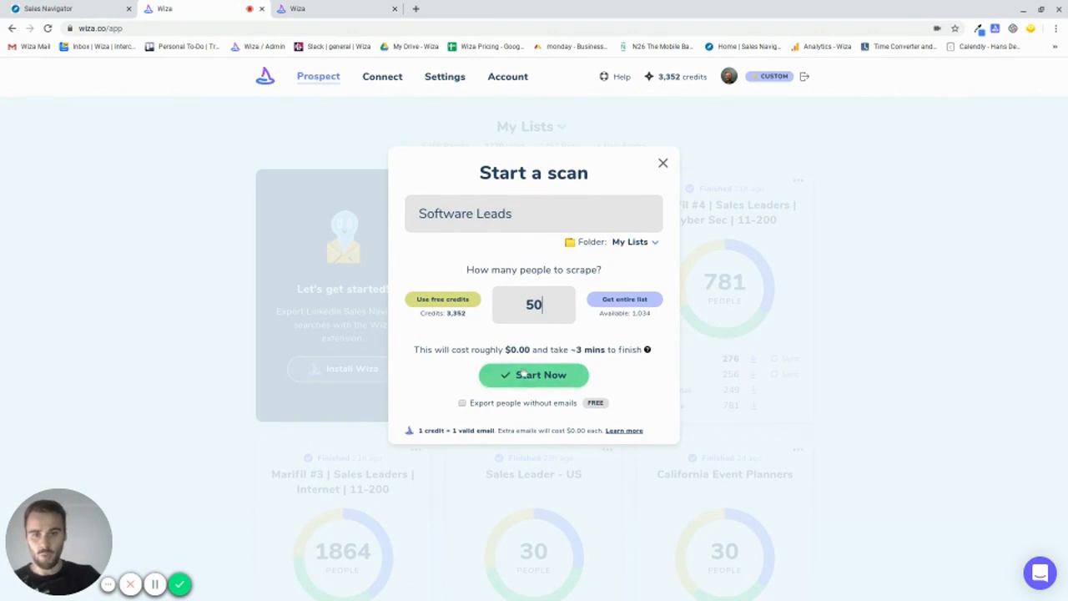
{"action": "left_click", "coordinate": [533, 375]}
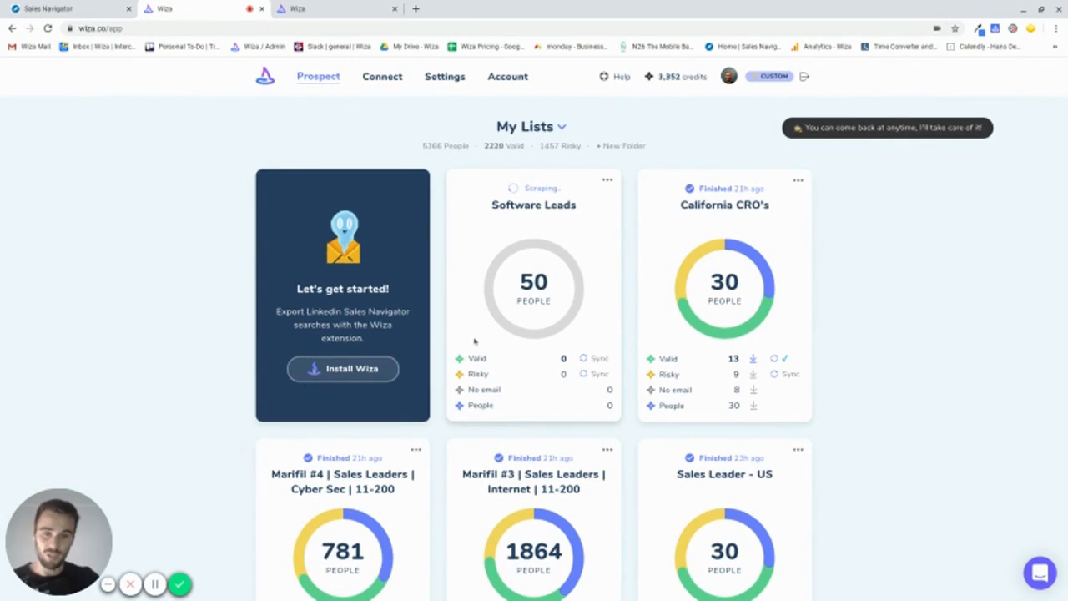
{"action": "scroll", "scroll_direction": "down", "scroll_amount": 3}
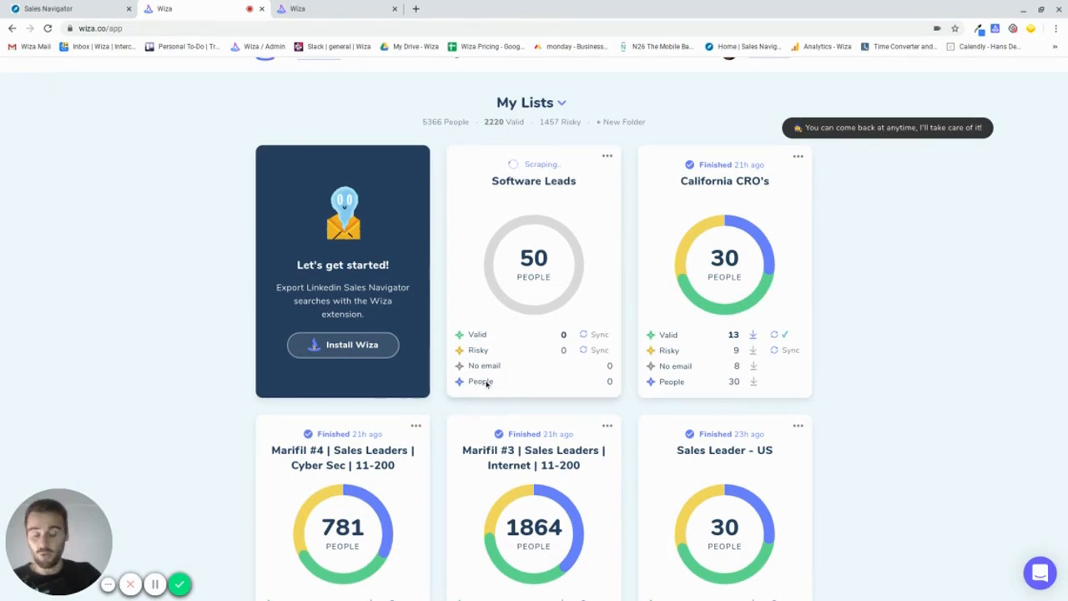
{"action": "scroll", "scroll_direction": "down", "scroll_amount": 3}
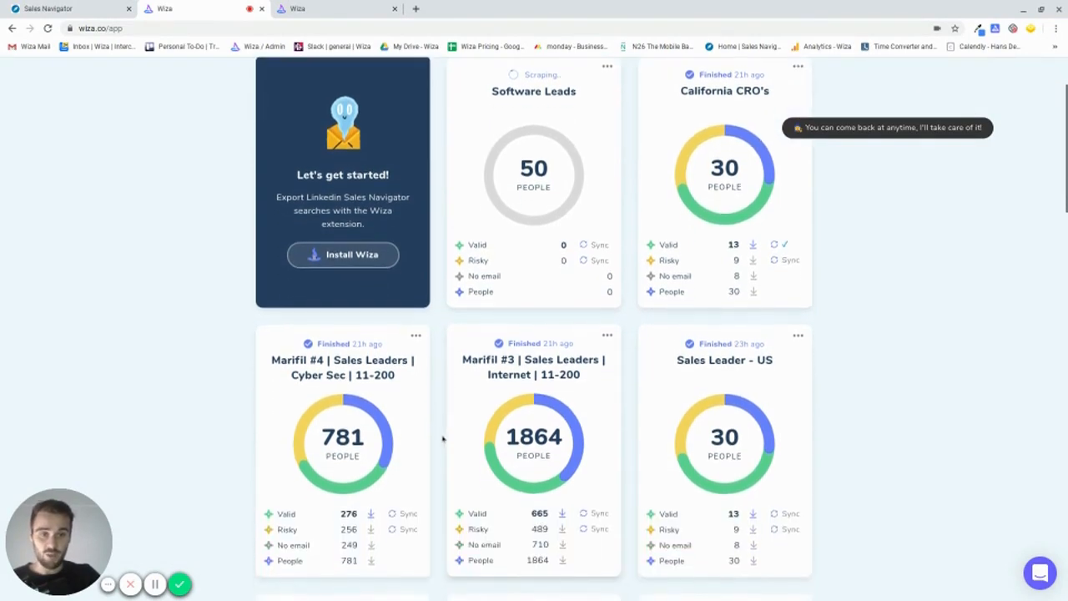
{"action": "scroll", "scroll_direction": "down", "scroll_amount": 3}
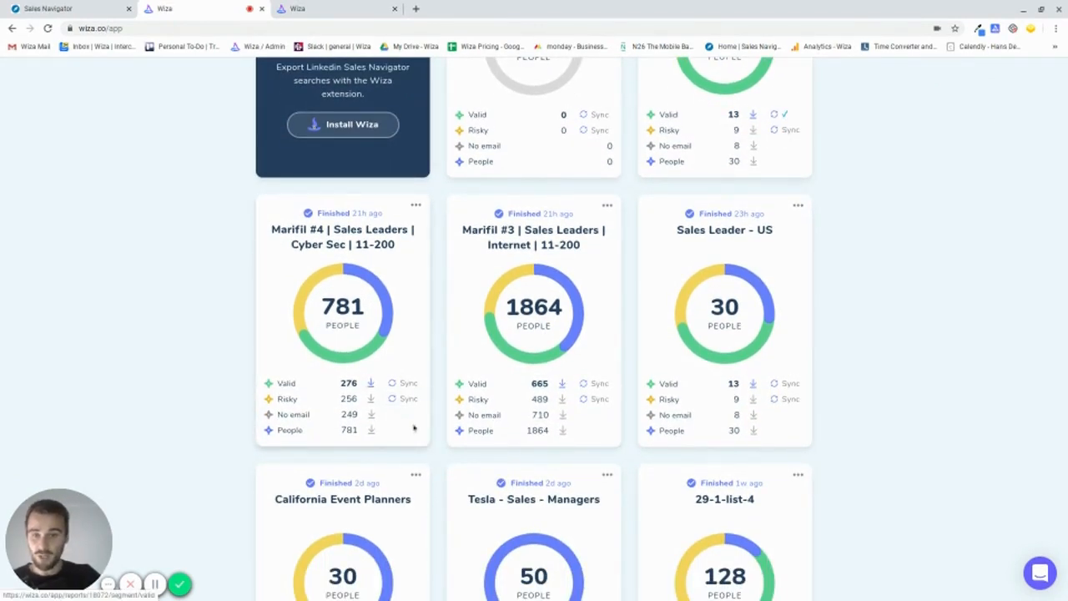
{"action": "mouse_move", "coordinate": [435, 444]}
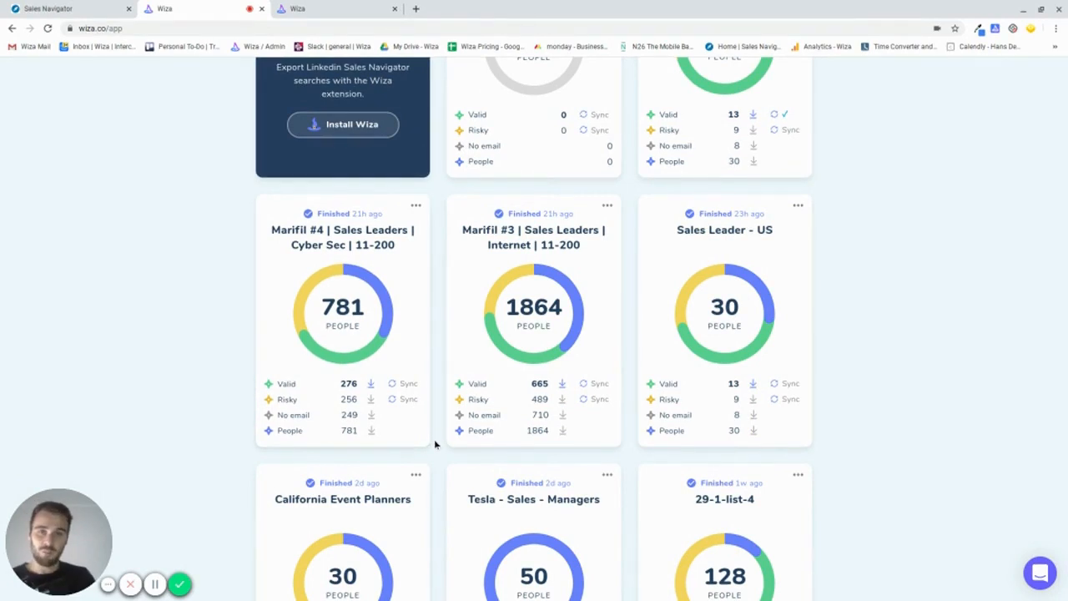